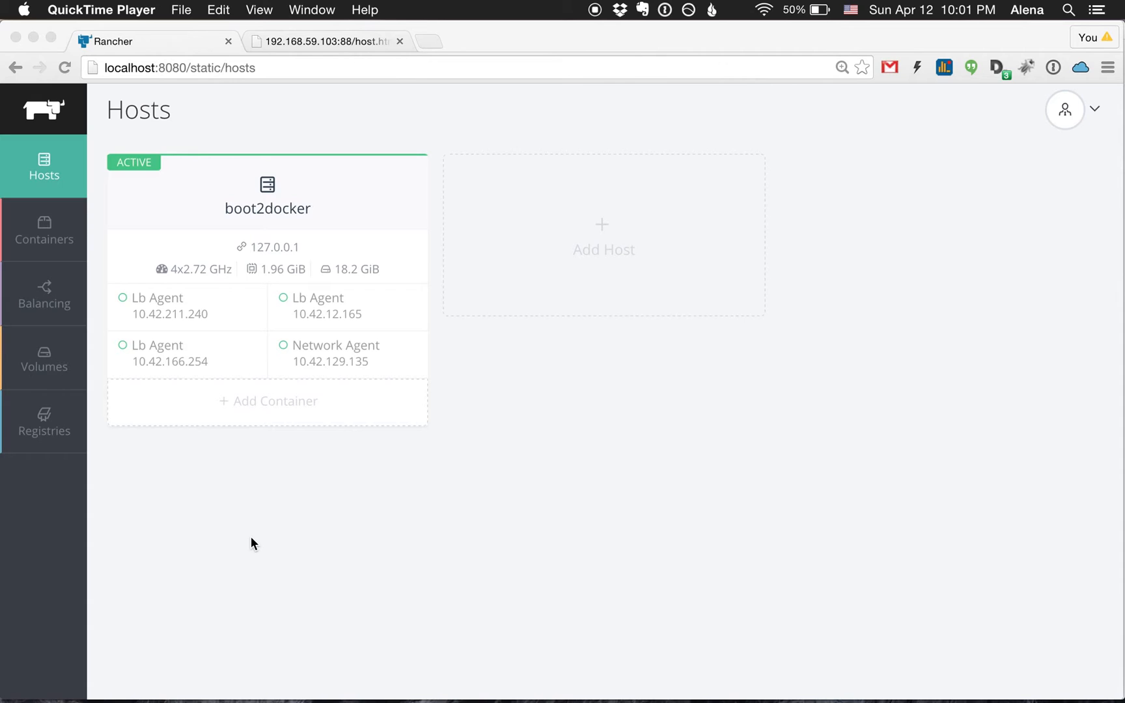
pyautogui.moveTo(338, 427)
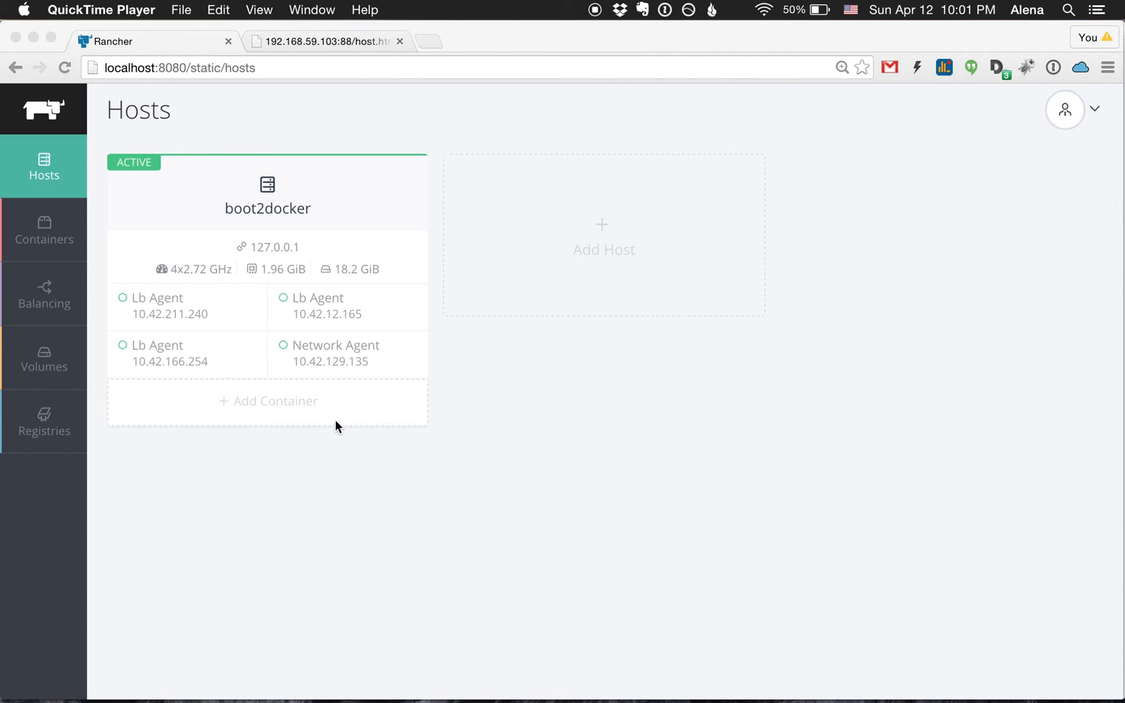
# Step: Create container web1 on the boot2docker host from image alena/nginx:v0.1
pyautogui.click(267, 401)
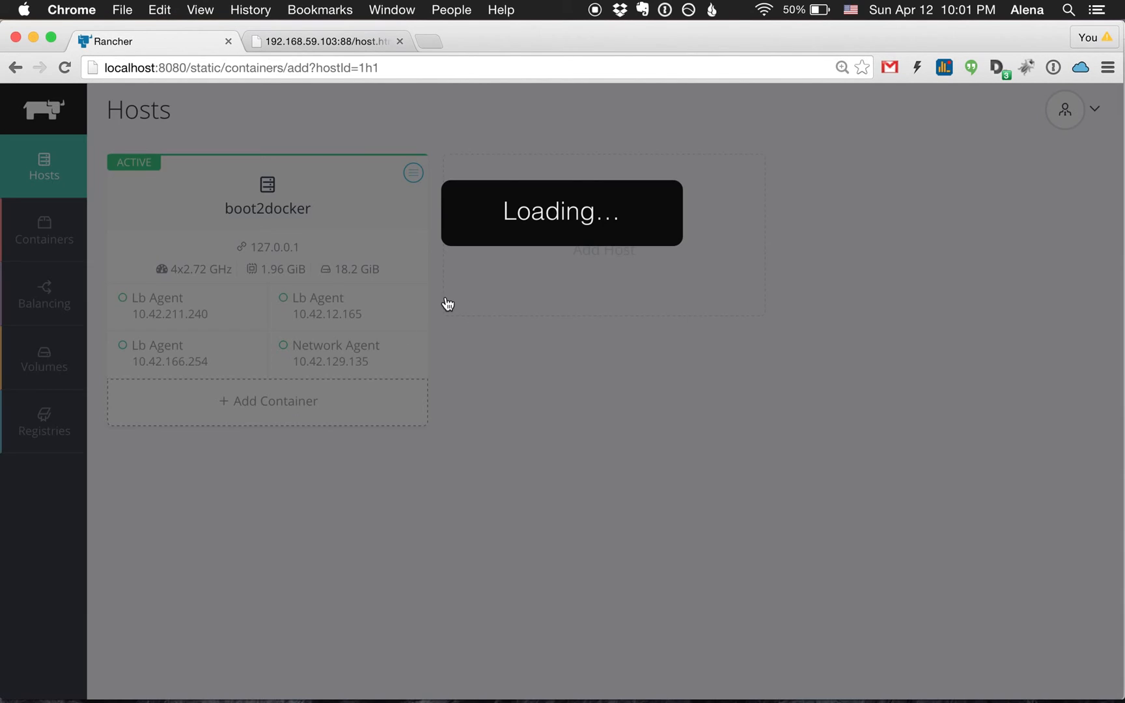
pyautogui.write('web1')
pyautogui.write('a')
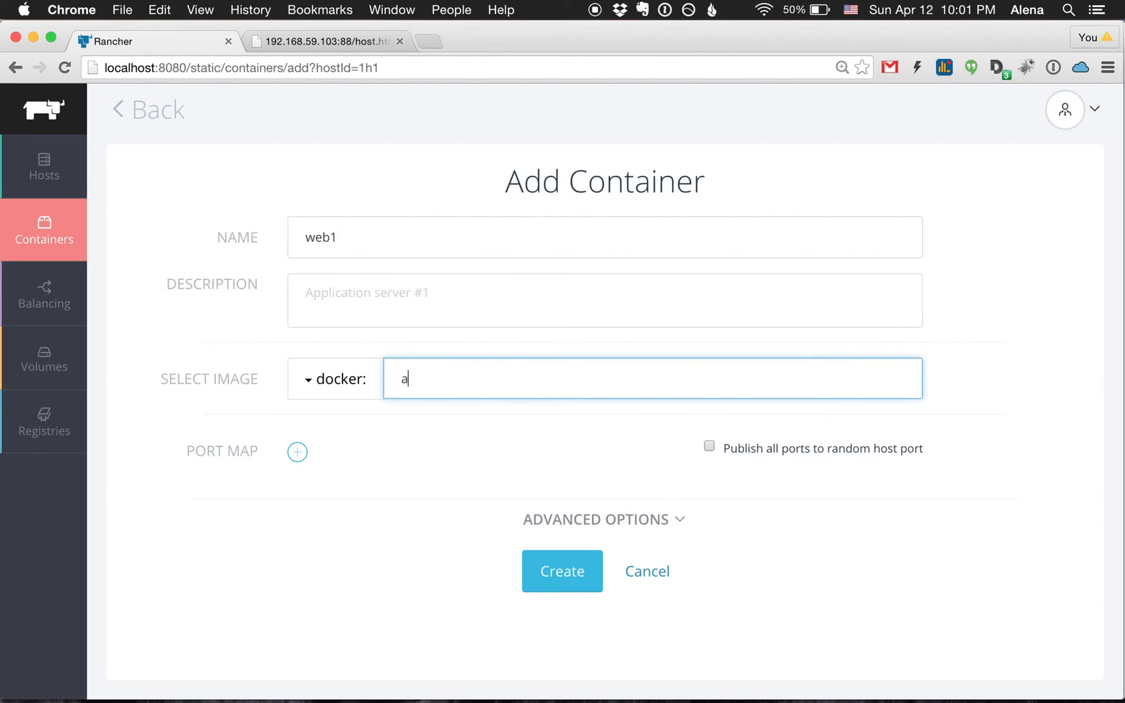
pyautogui.write('lena/nginx:')
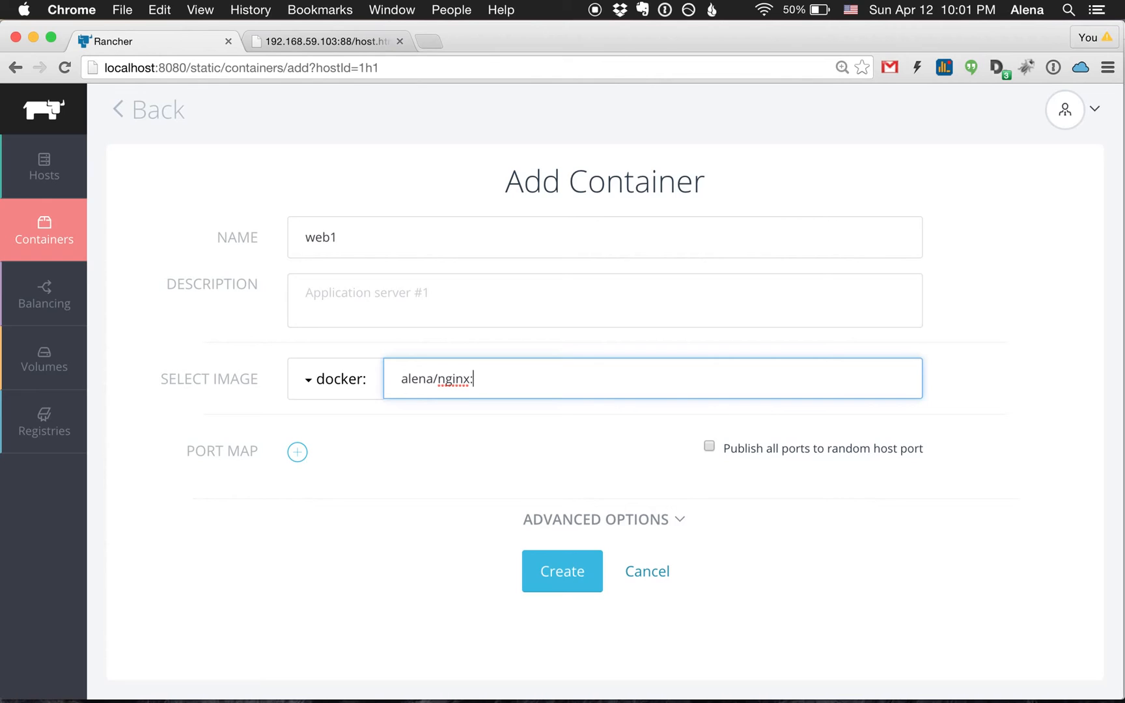
pyautogui.write('v0.1')
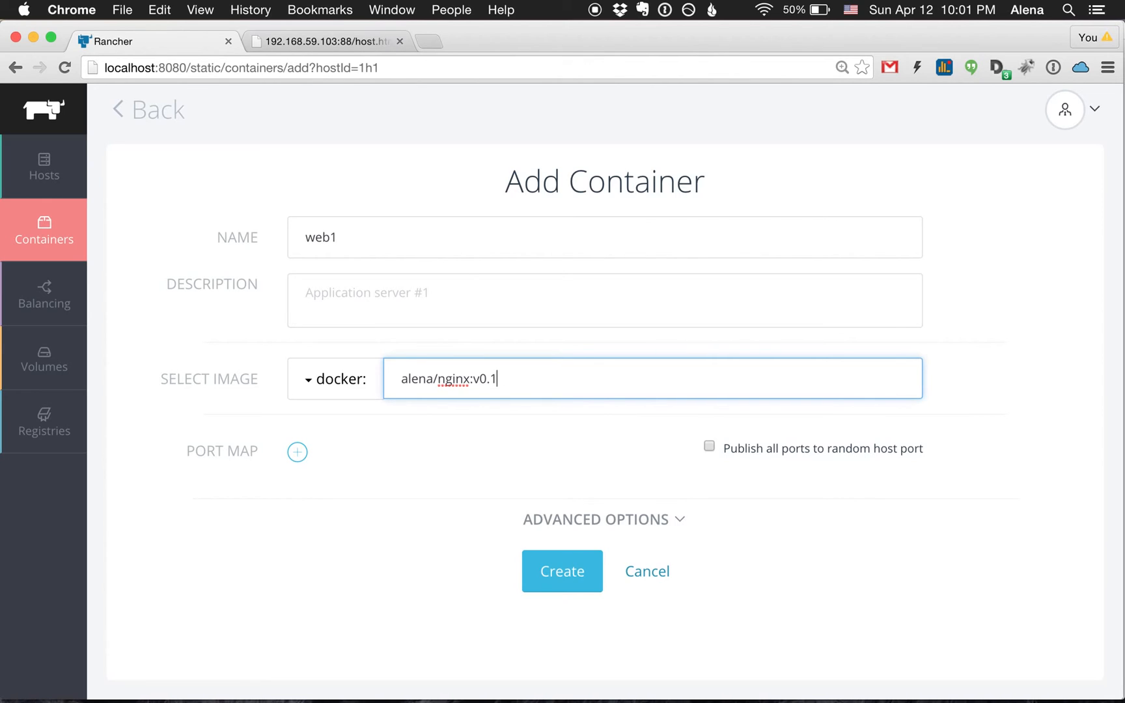
pyautogui.click(562, 571)
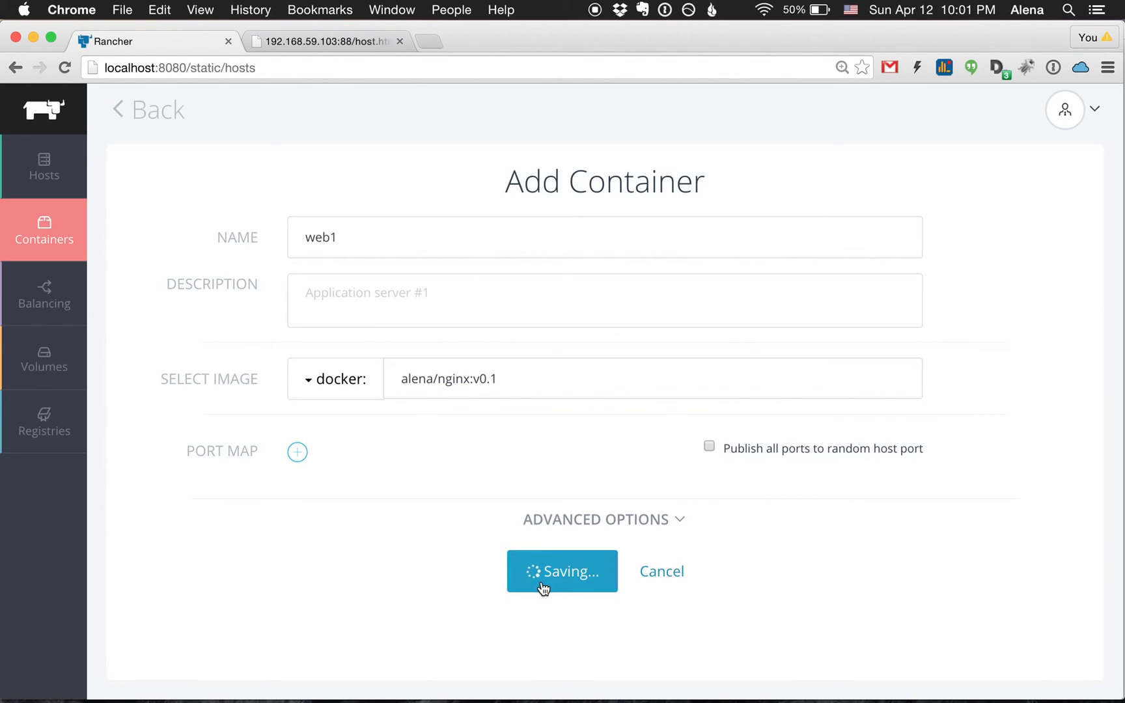
# Step: Add container web2 from image alena/nginx:v0.2 to the boot2docker host
pyautogui.click(562, 571)
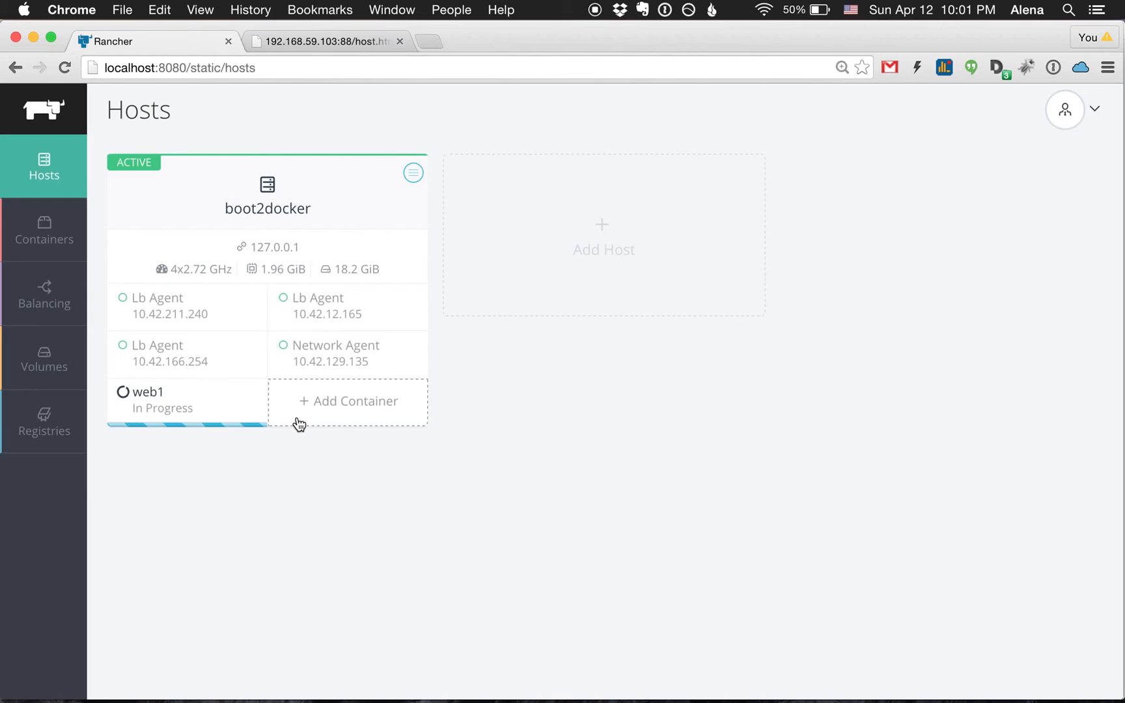
pyautogui.click(347, 400)
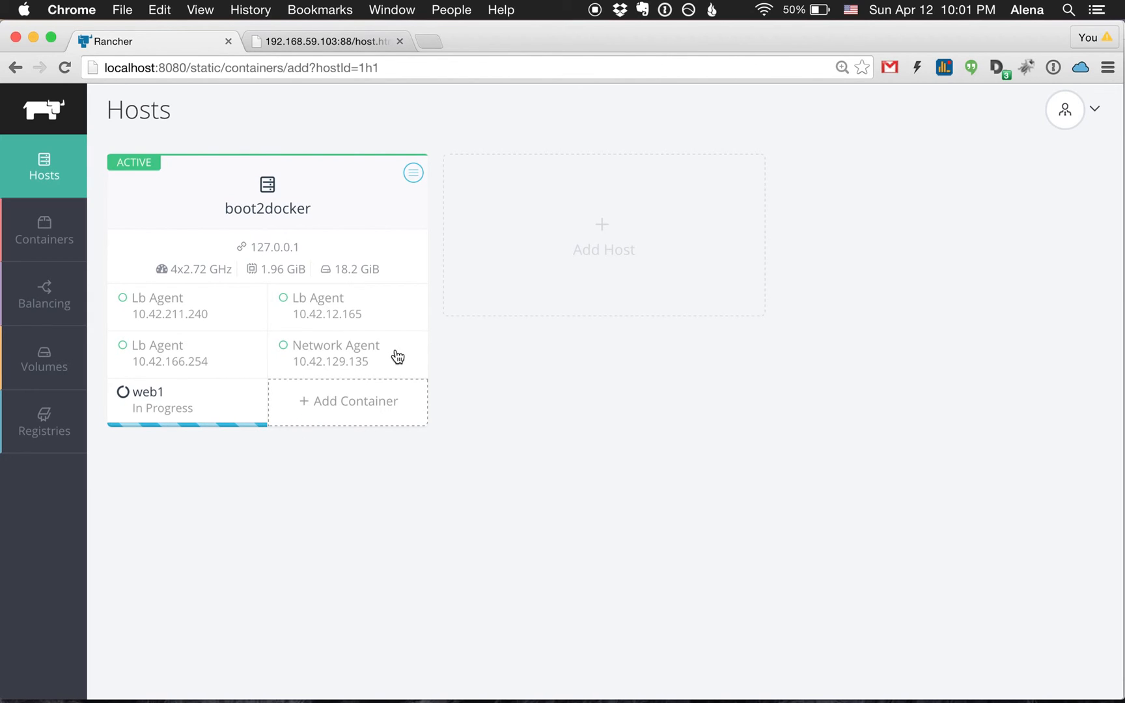
pyautogui.click(346, 401)
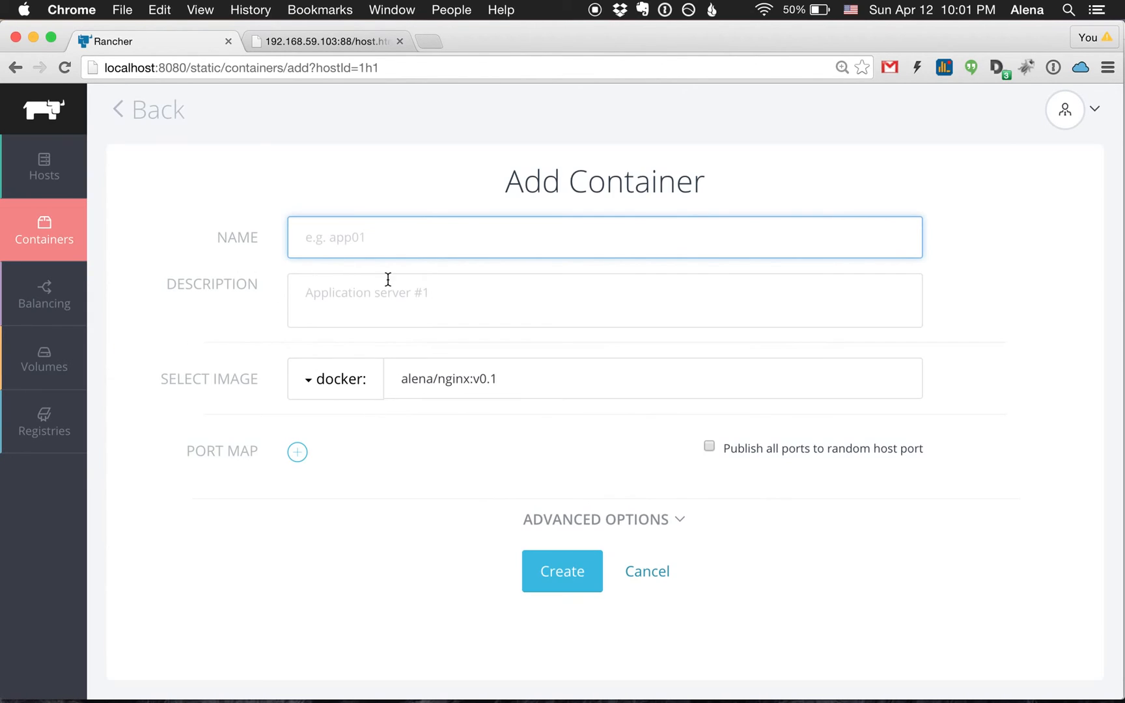
pyautogui.write('web')
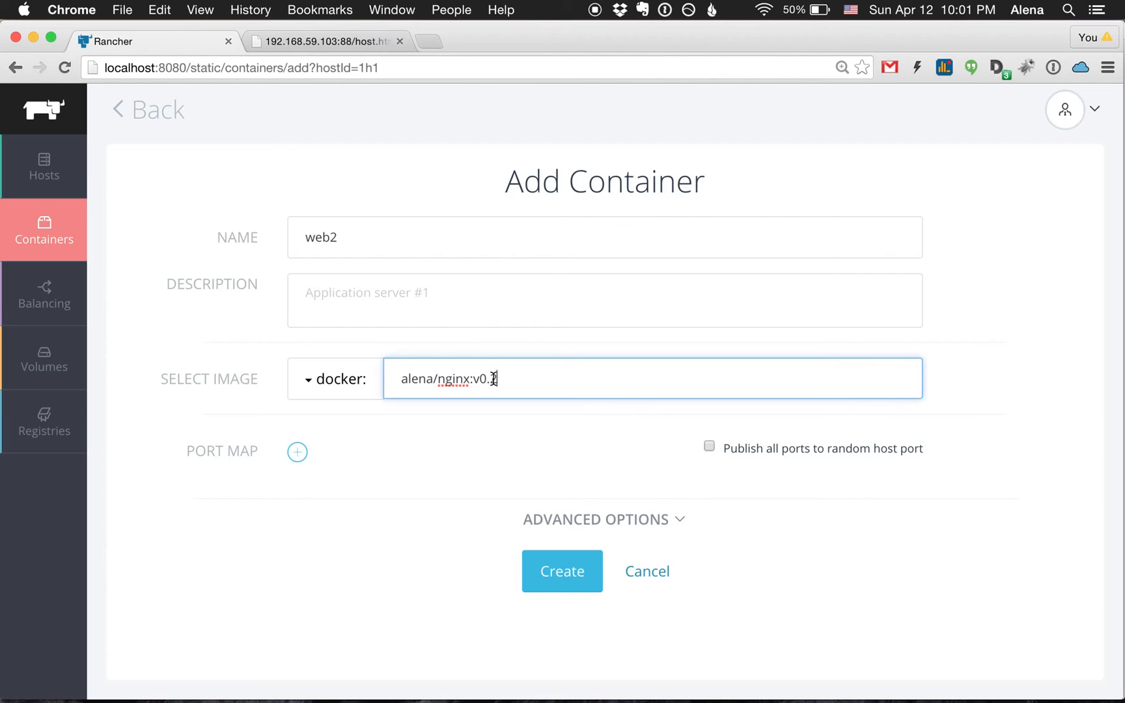
pyautogui.write('2')
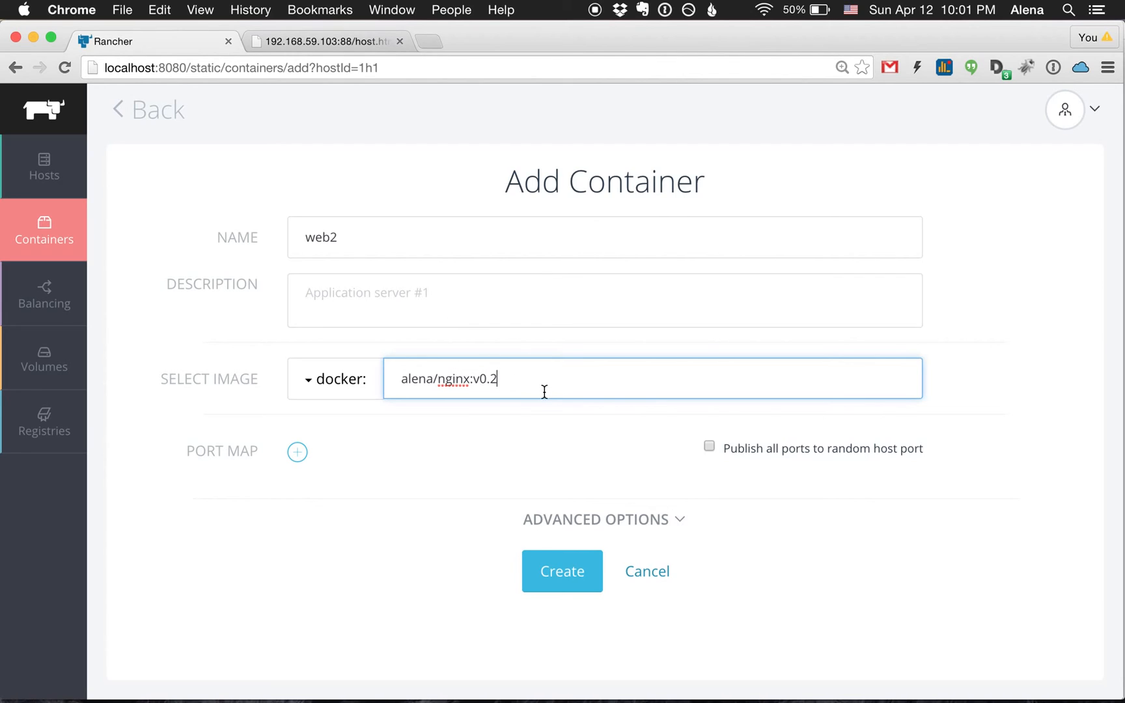
pyautogui.moveTo(552, 360)
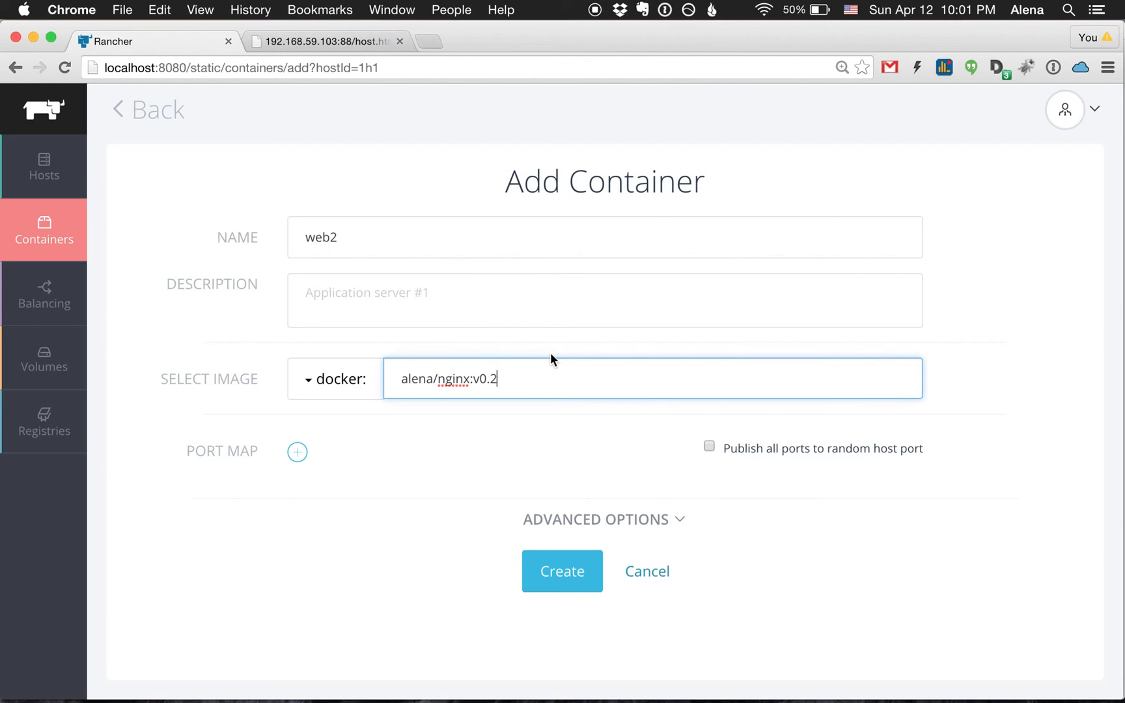
pyautogui.click(562, 571)
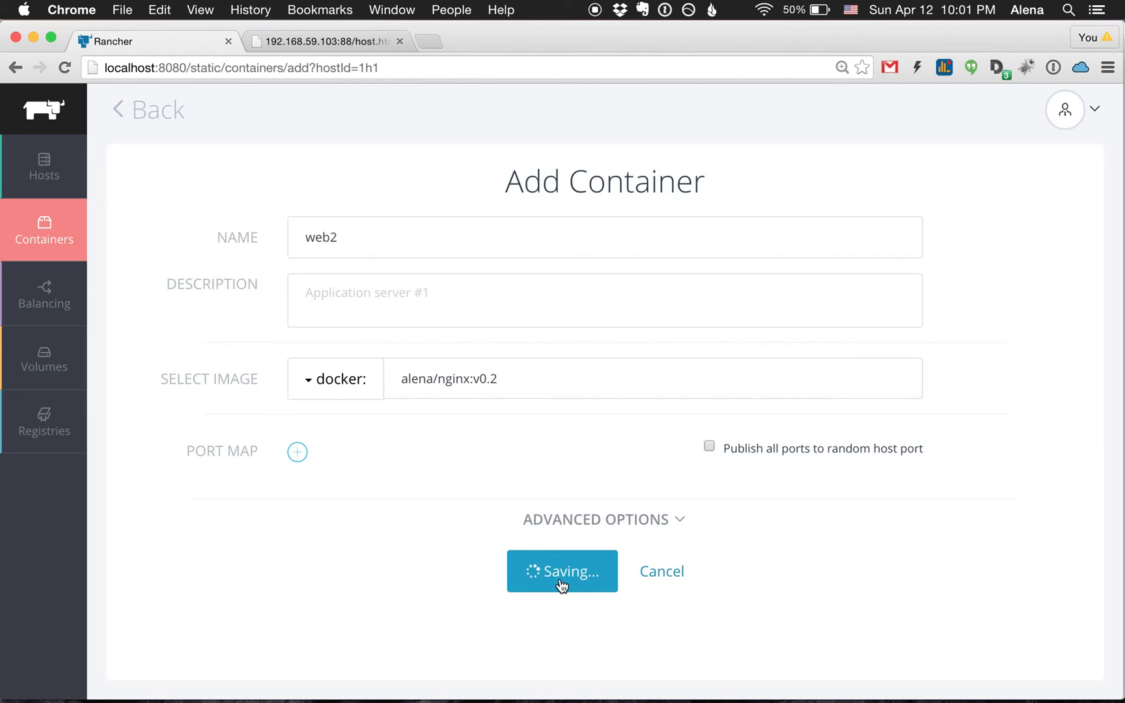
pyautogui.click(562, 571)
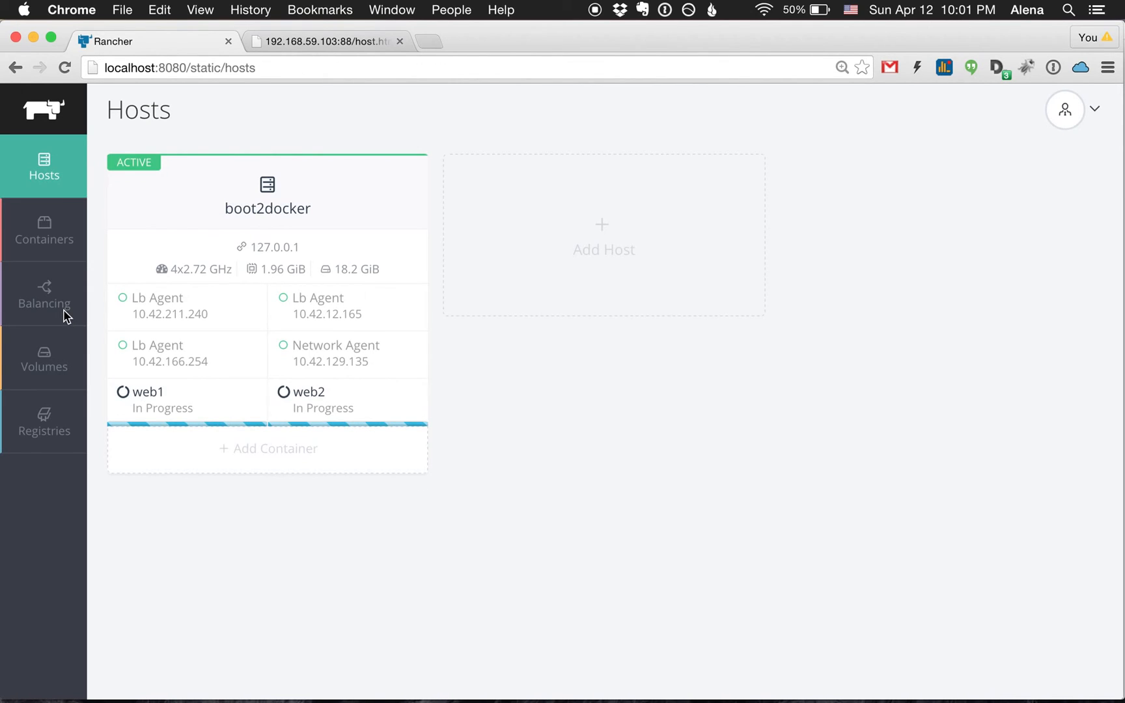
pyautogui.moveTo(43, 294)
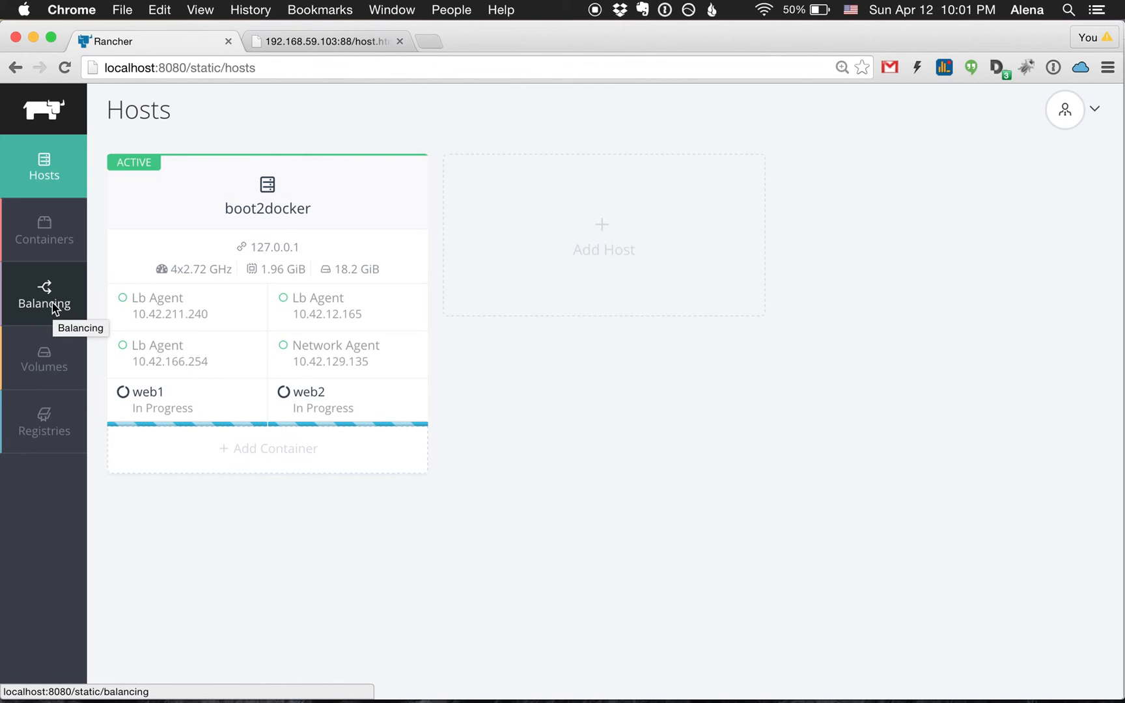
# Step: Open Balancing > Balancers to list the existing load balancers
pyautogui.click(43, 294)
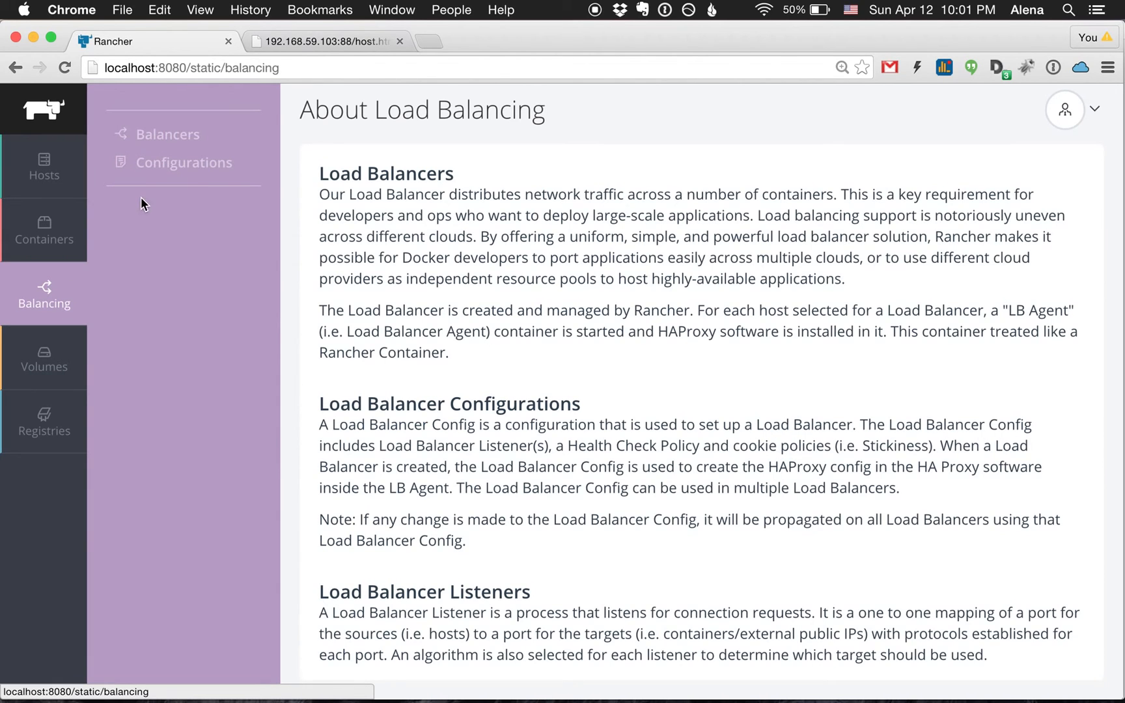
pyautogui.click(167, 134)
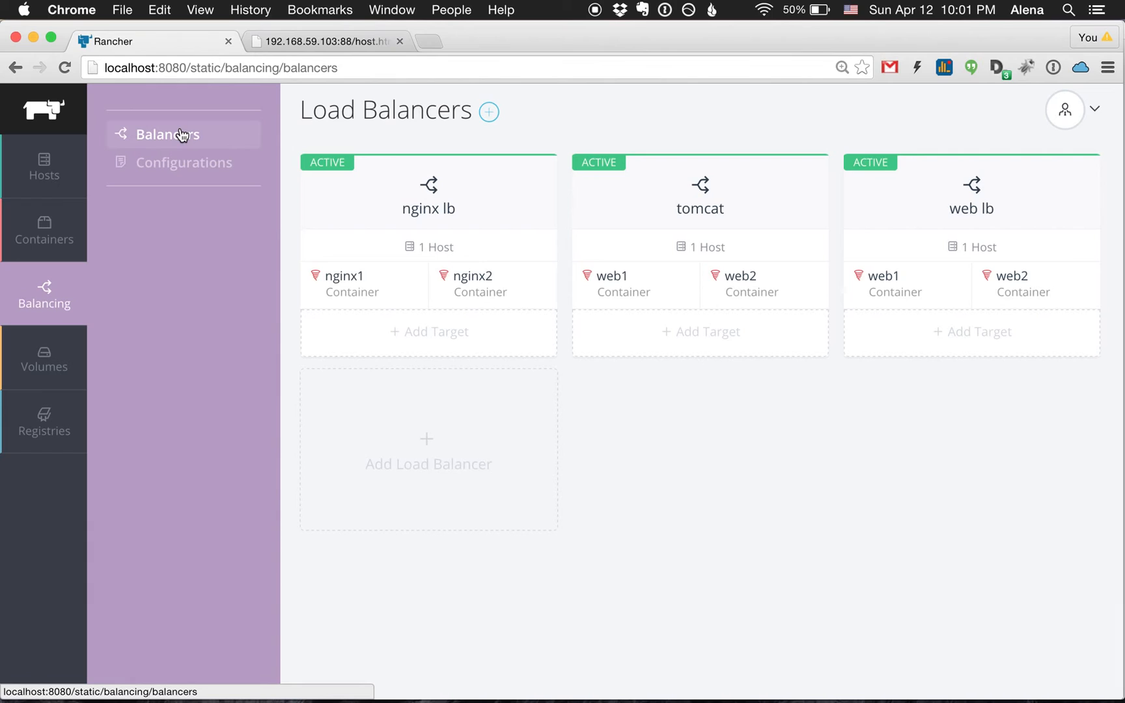
pyautogui.moveTo(539, 128)
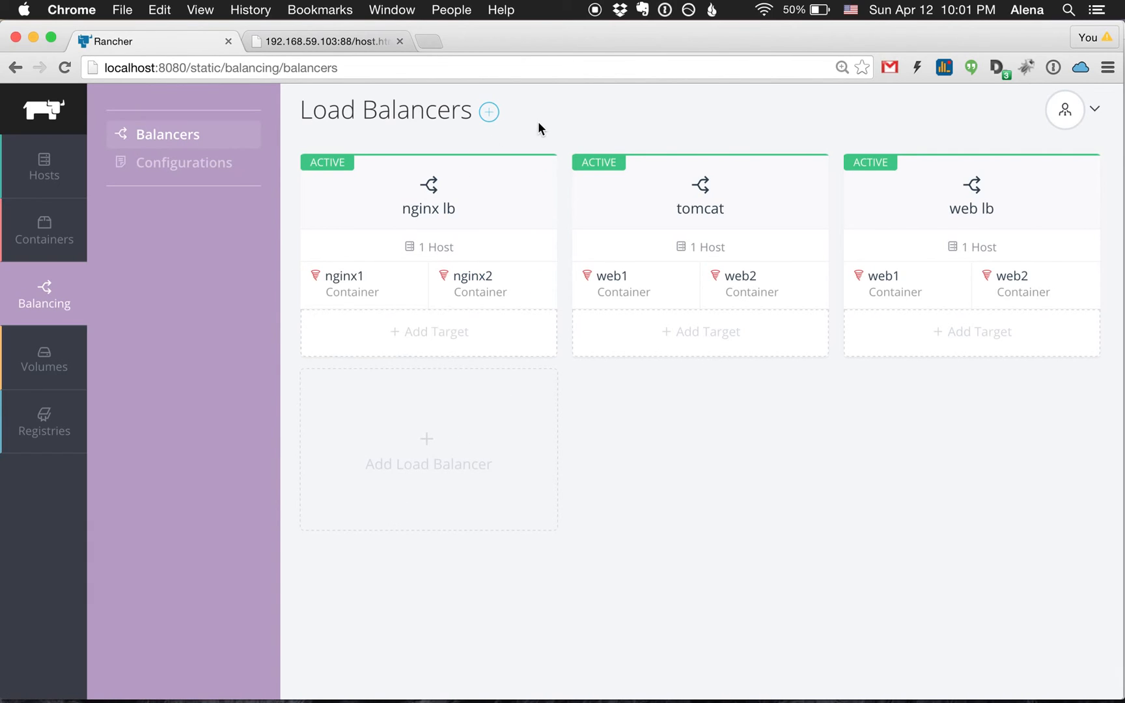
pyautogui.moveTo(718, 488)
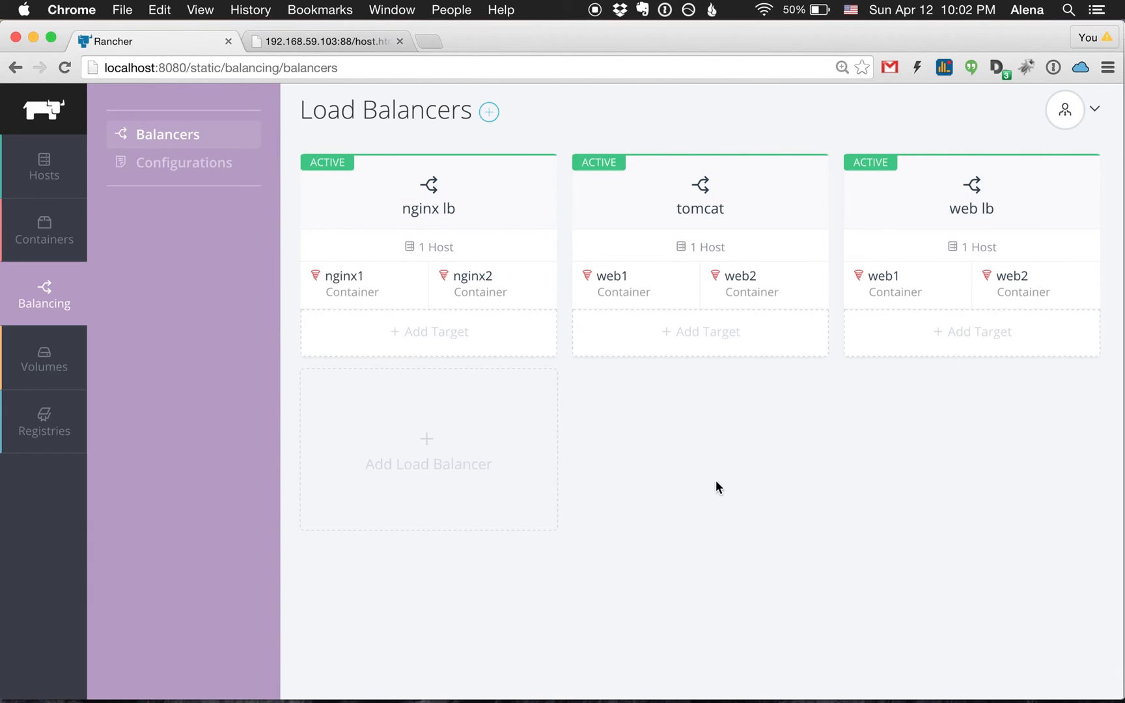
pyautogui.moveTo(429, 459)
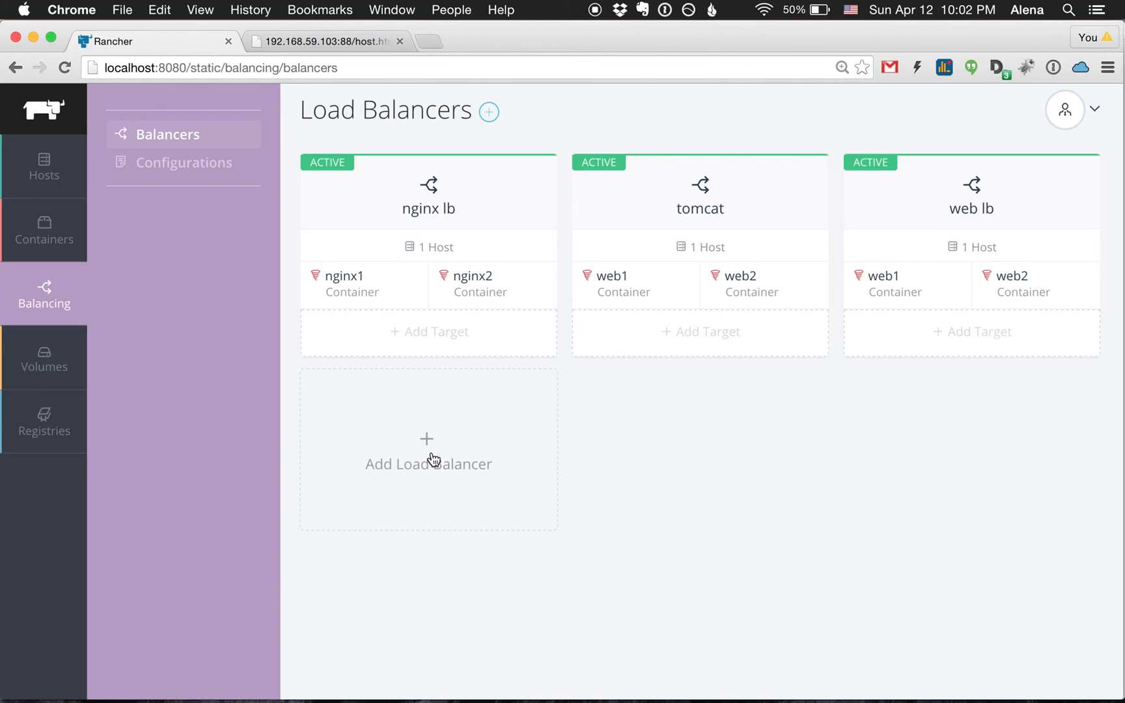
# Step: Start a new load balancer named 'web application'
pyautogui.click(428, 449)
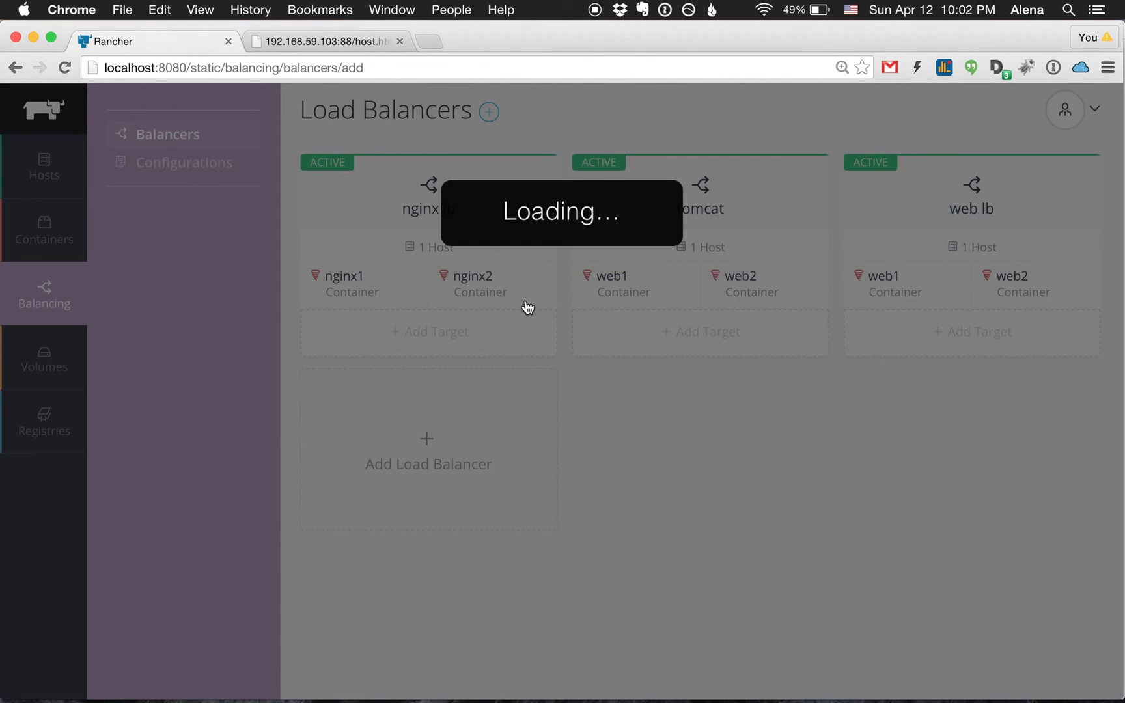
pyautogui.write('w')
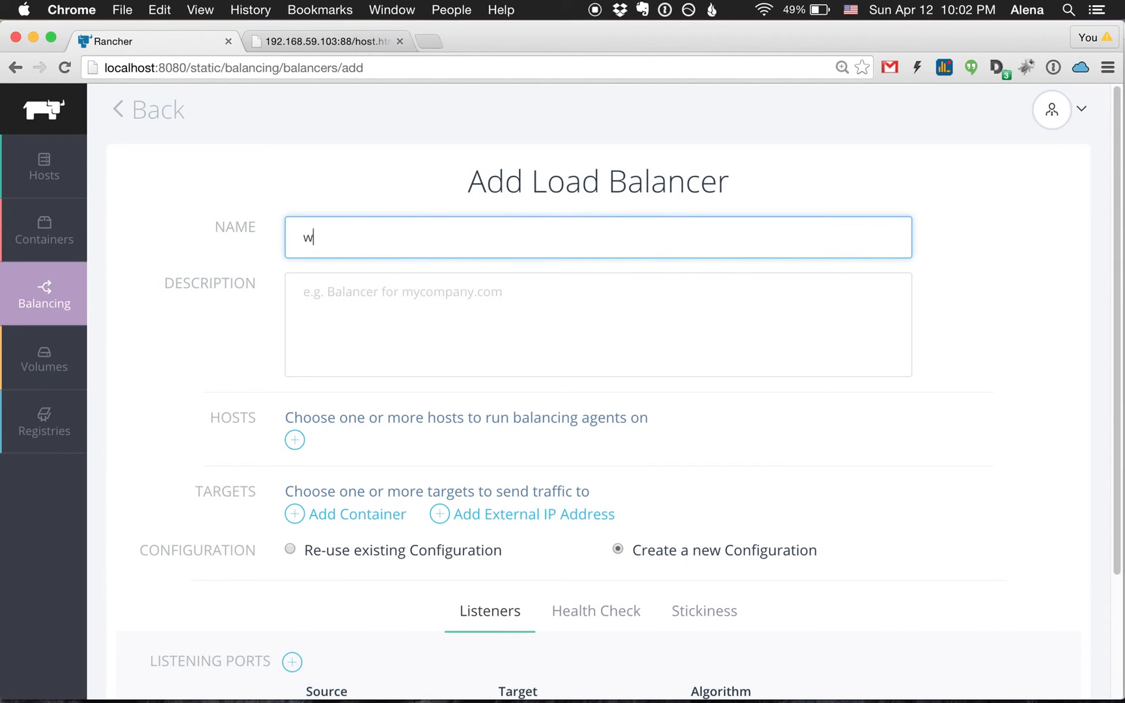
pyautogui.write('eb application')
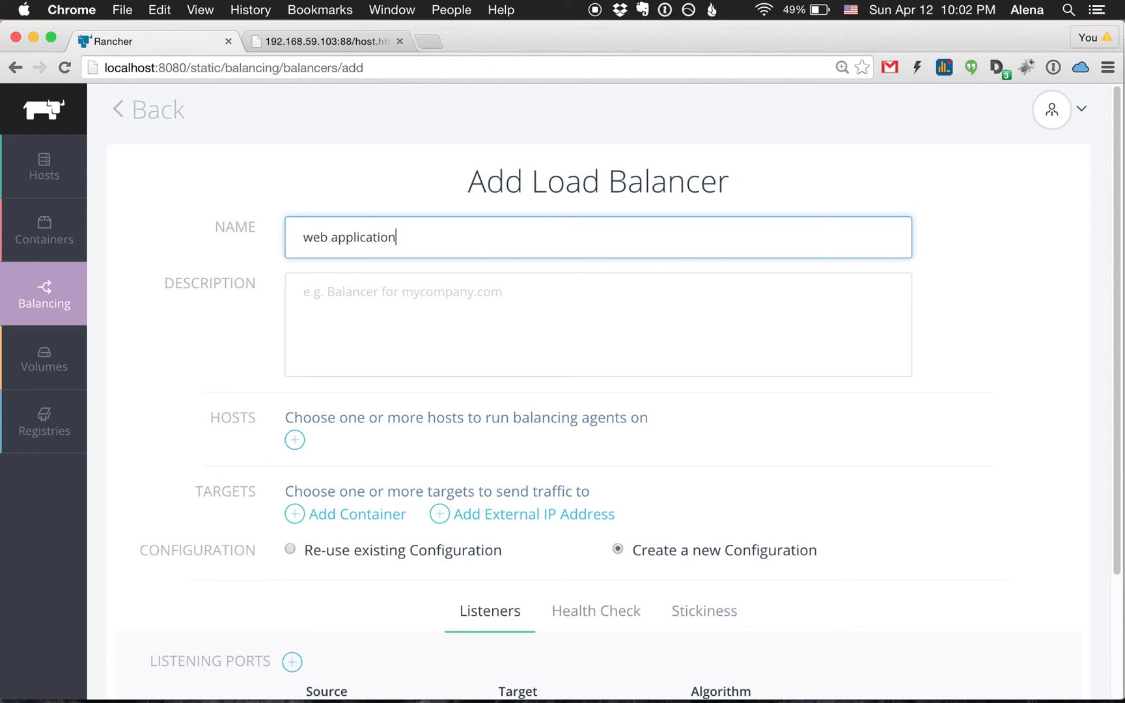
pyautogui.moveTo(343, 310)
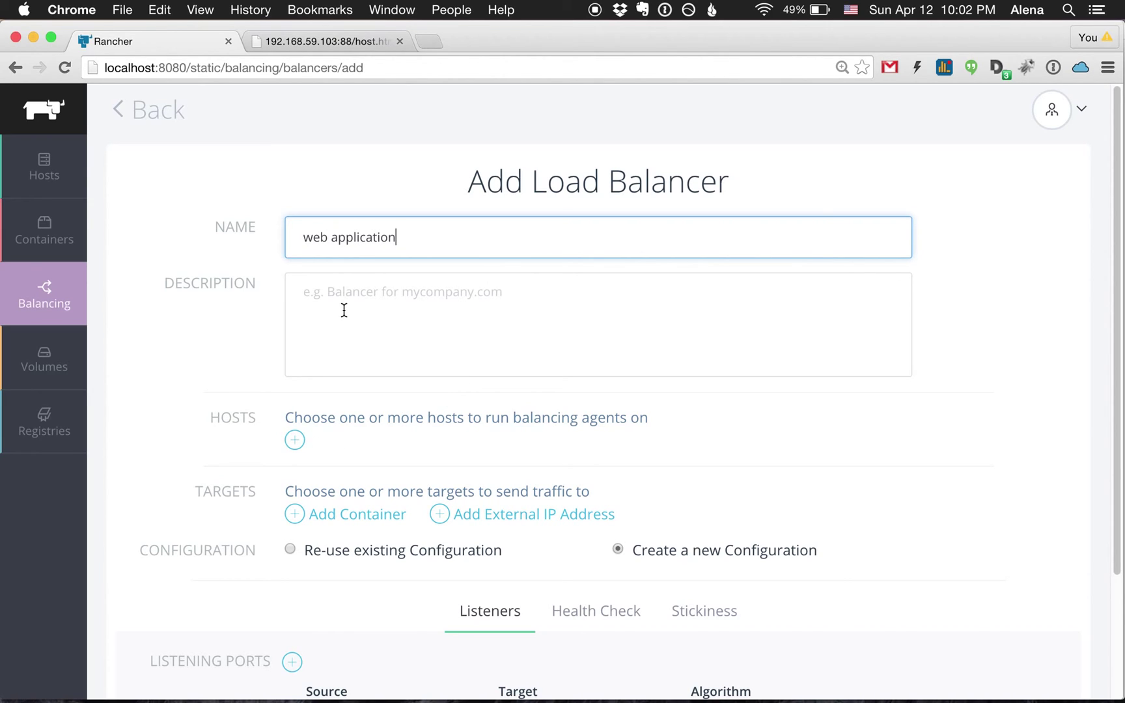
pyautogui.moveTo(294, 441)
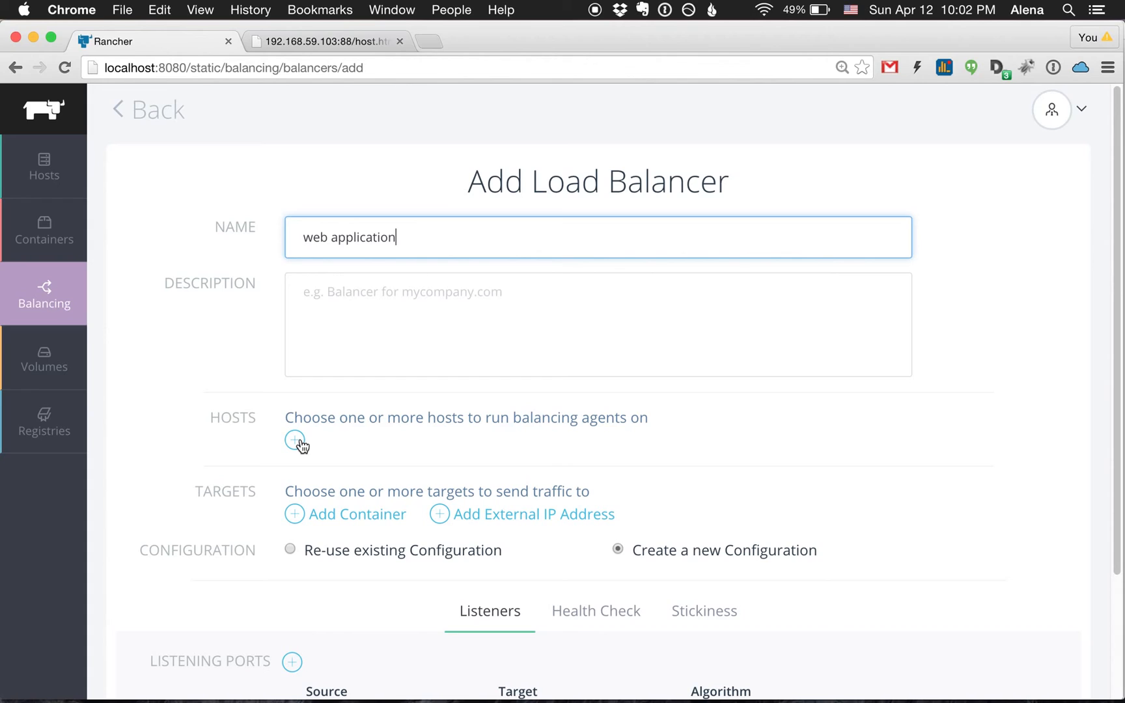
# Step: Run the balancer on boot2docker and target containers web1 and web2
pyautogui.click(295, 440)
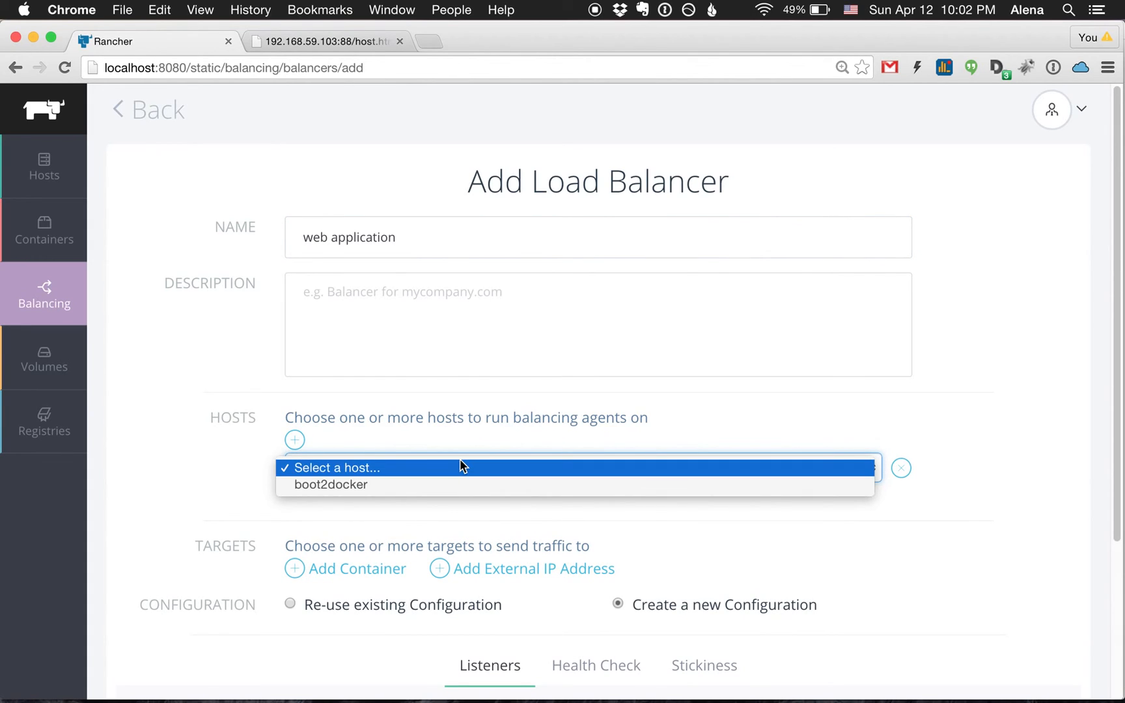
pyautogui.moveTo(459, 484)
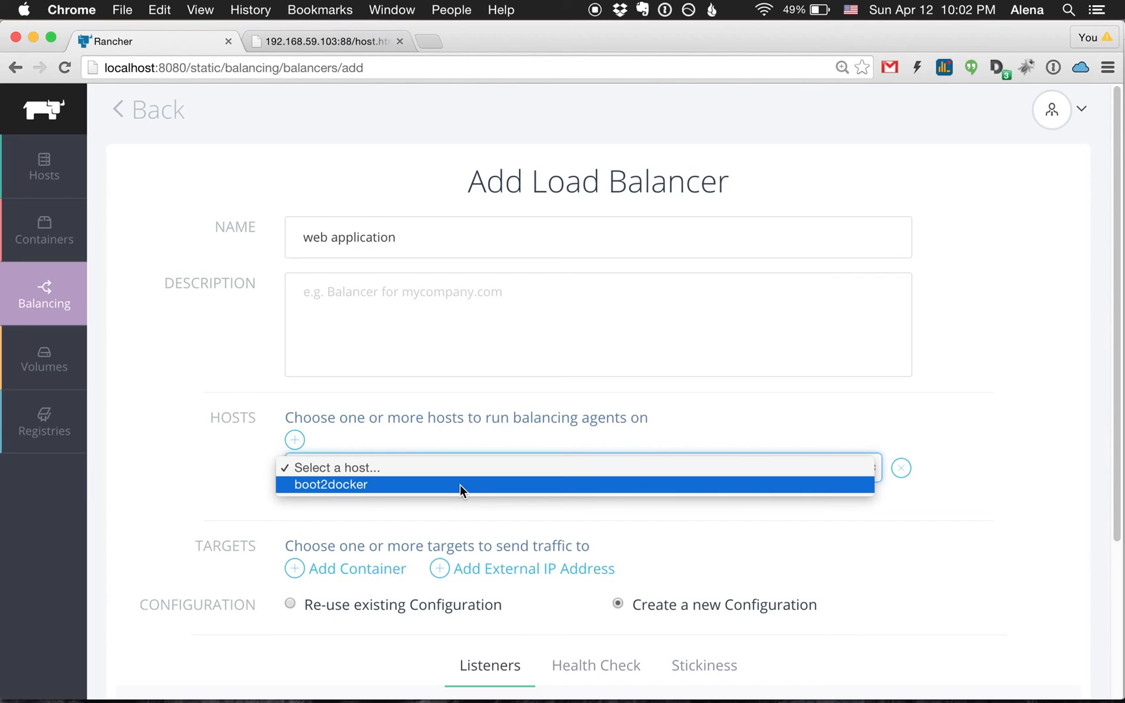
pyautogui.click(331, 484)
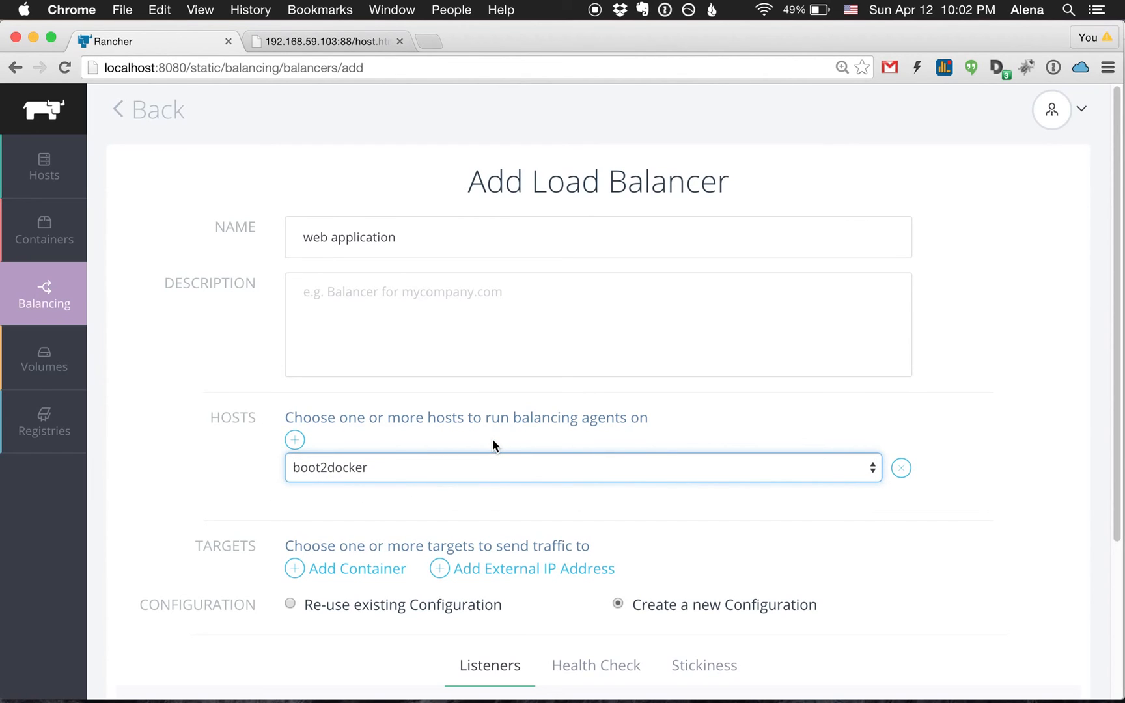
pyautogui.scroll(-3)
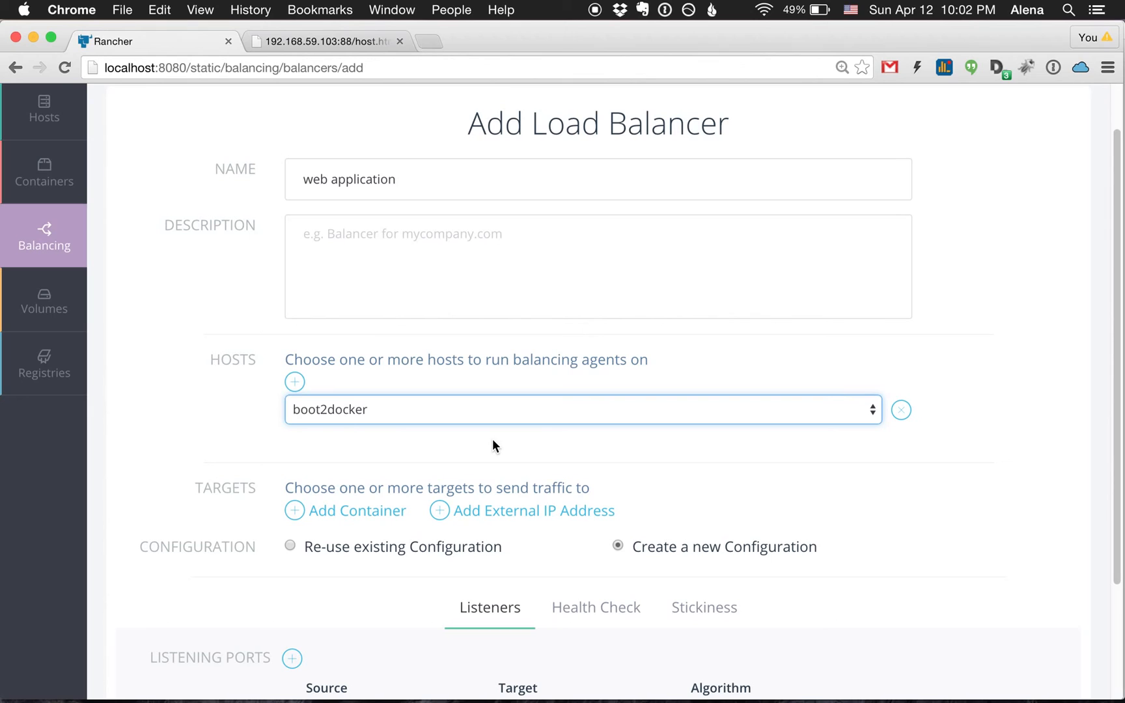
pyautogui.moveTo(354, 483)
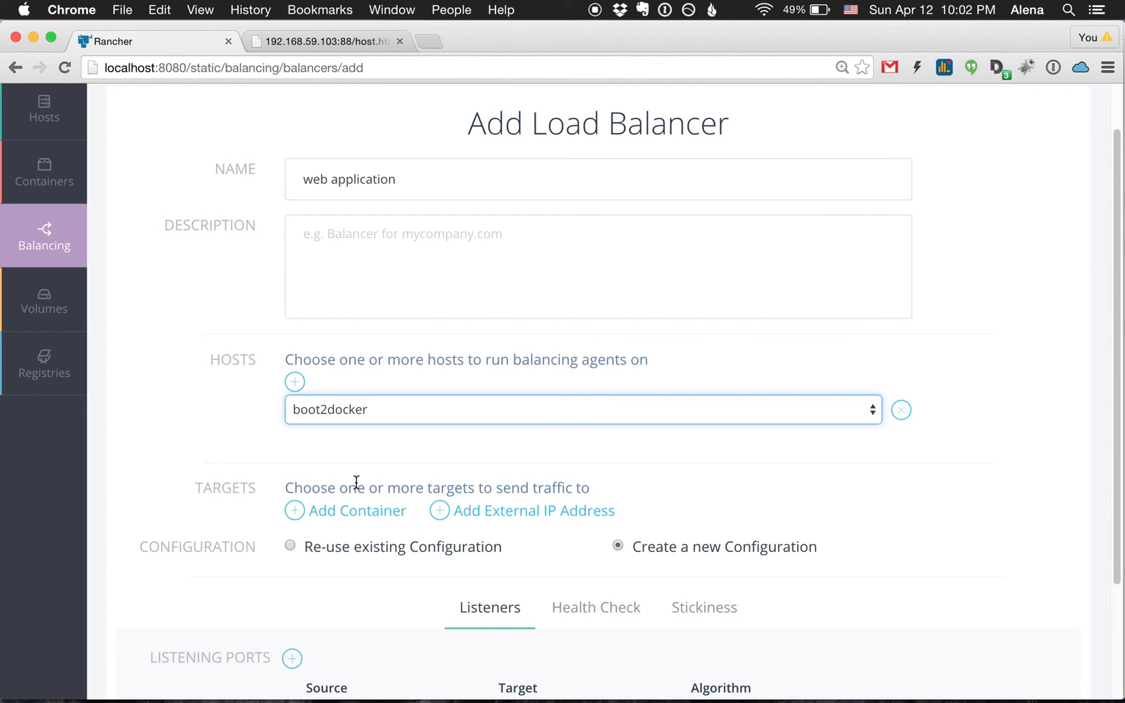
pyautogui.click(355, 510)
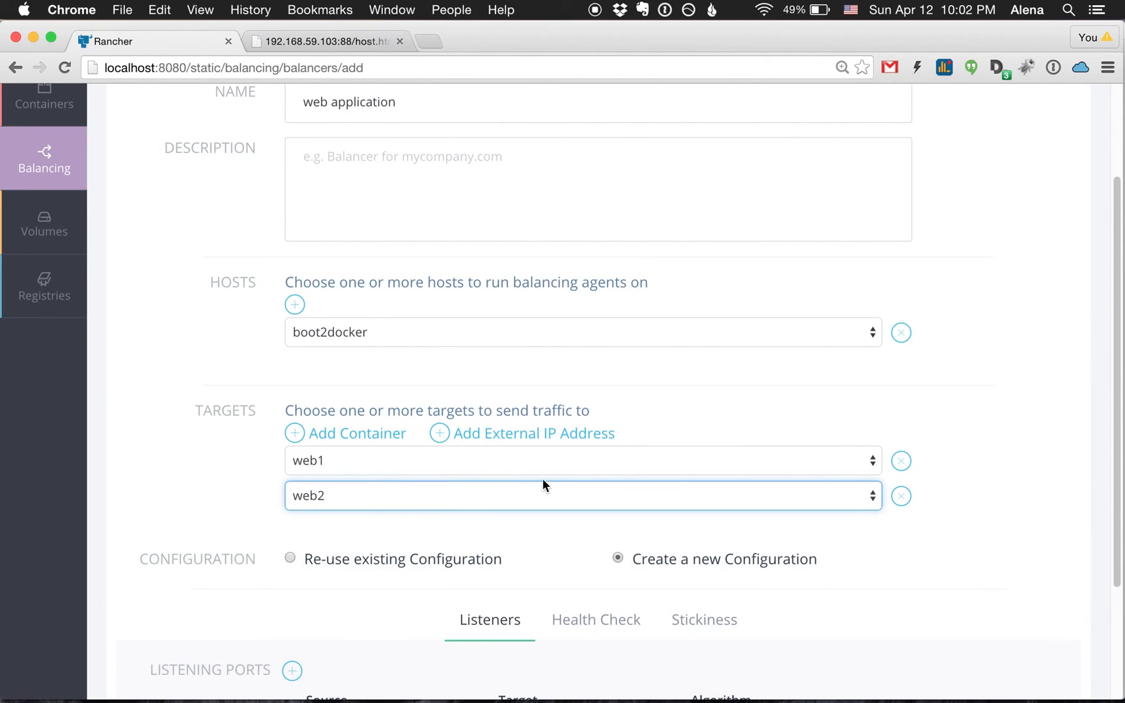
pyautogui.scroll(-3)
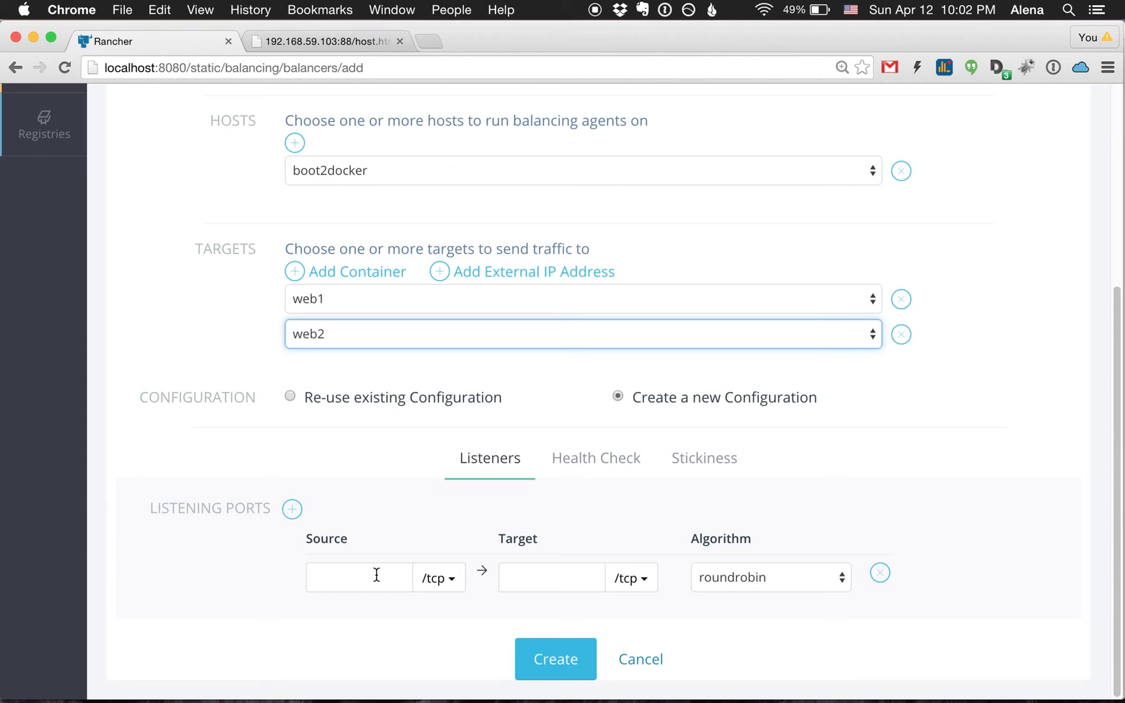
# Step: Map listener source port 100/http to target port 80/http, keeping roundrobin
pyautogui.write('100')
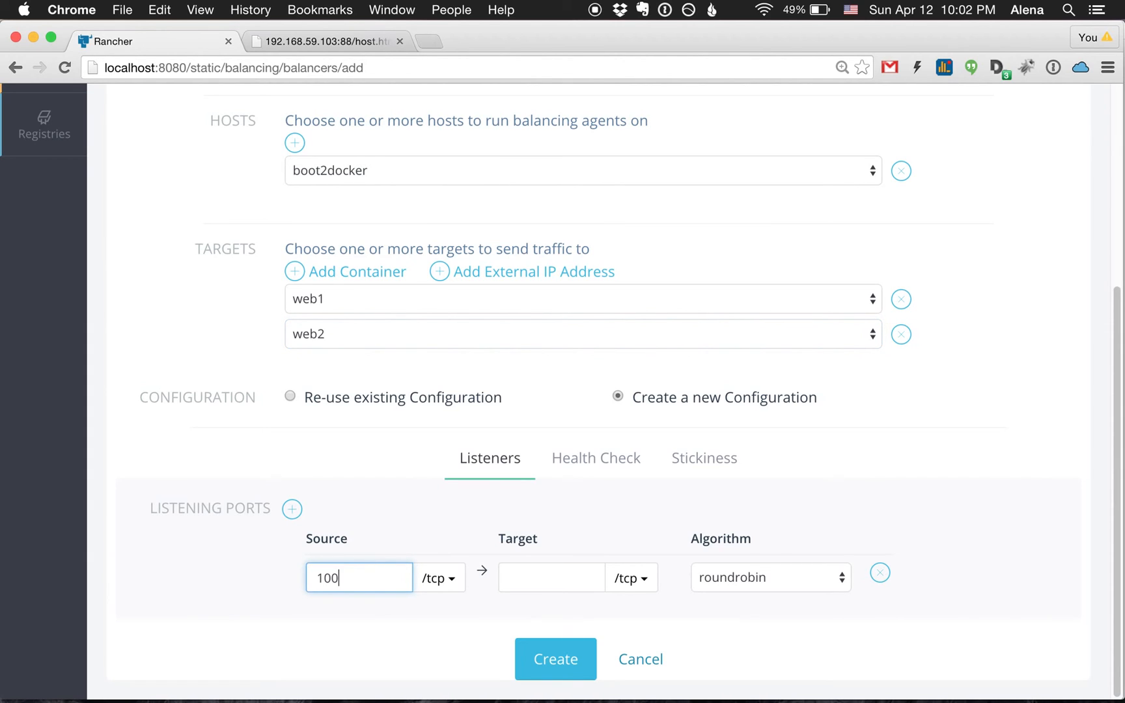
pyautogui.moveTo(359, 191)
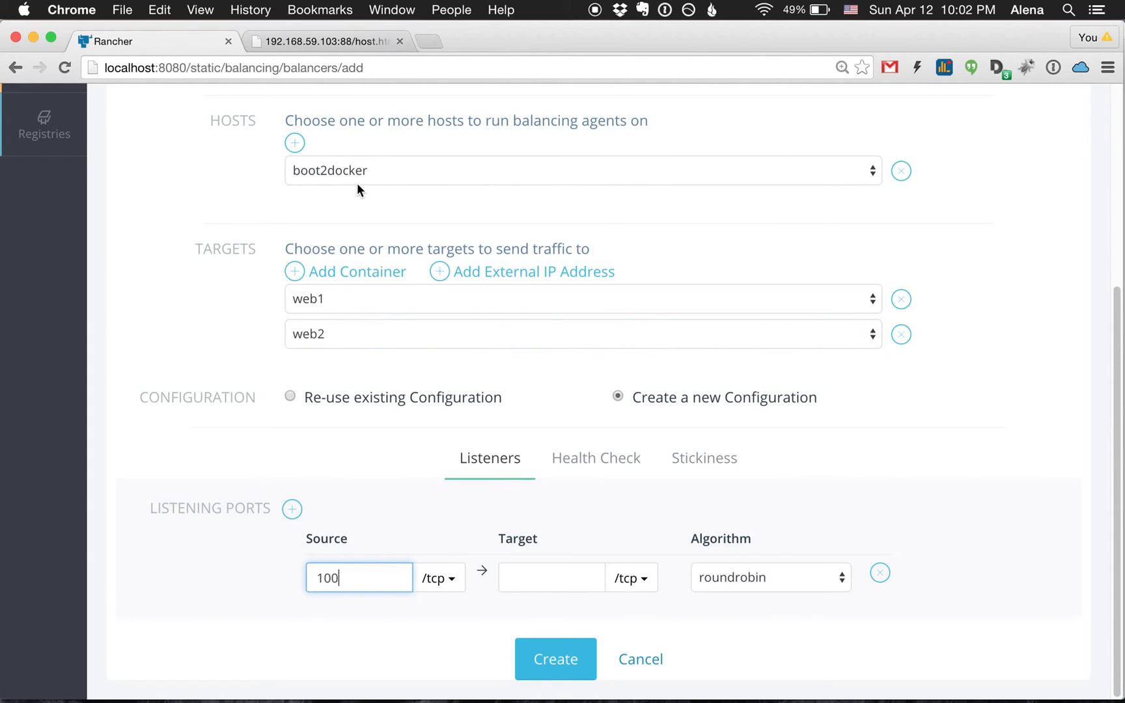
pyautogui.moveTo(431, 314)
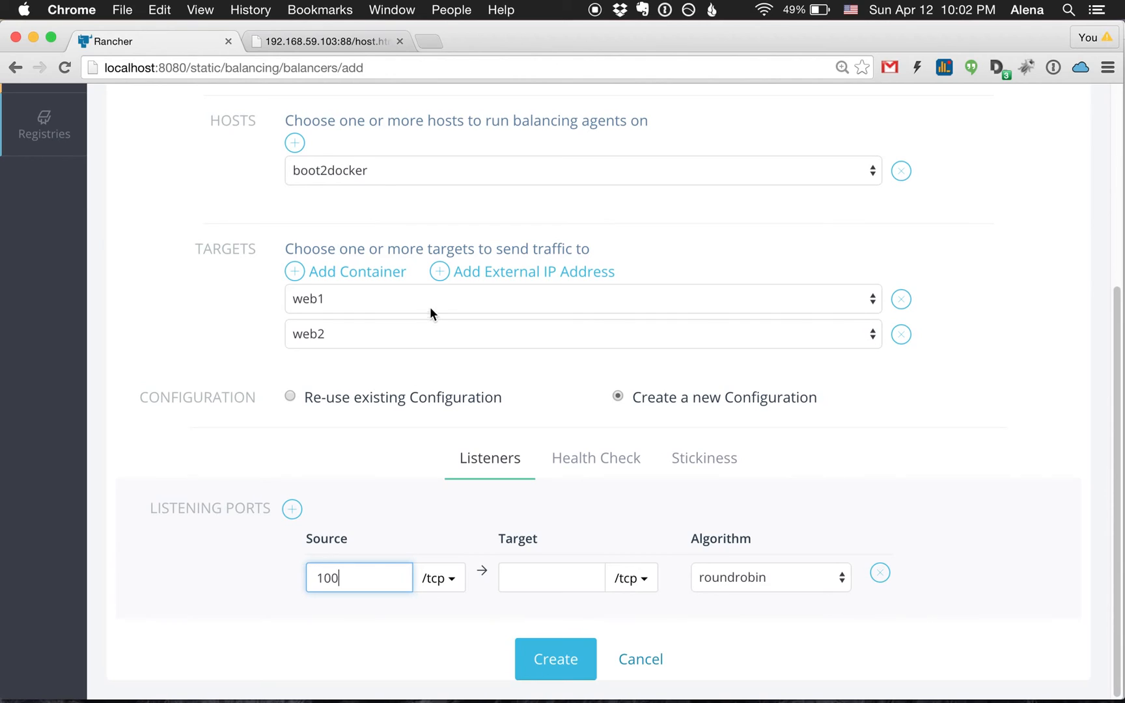
pyautogui.click(438, 577)
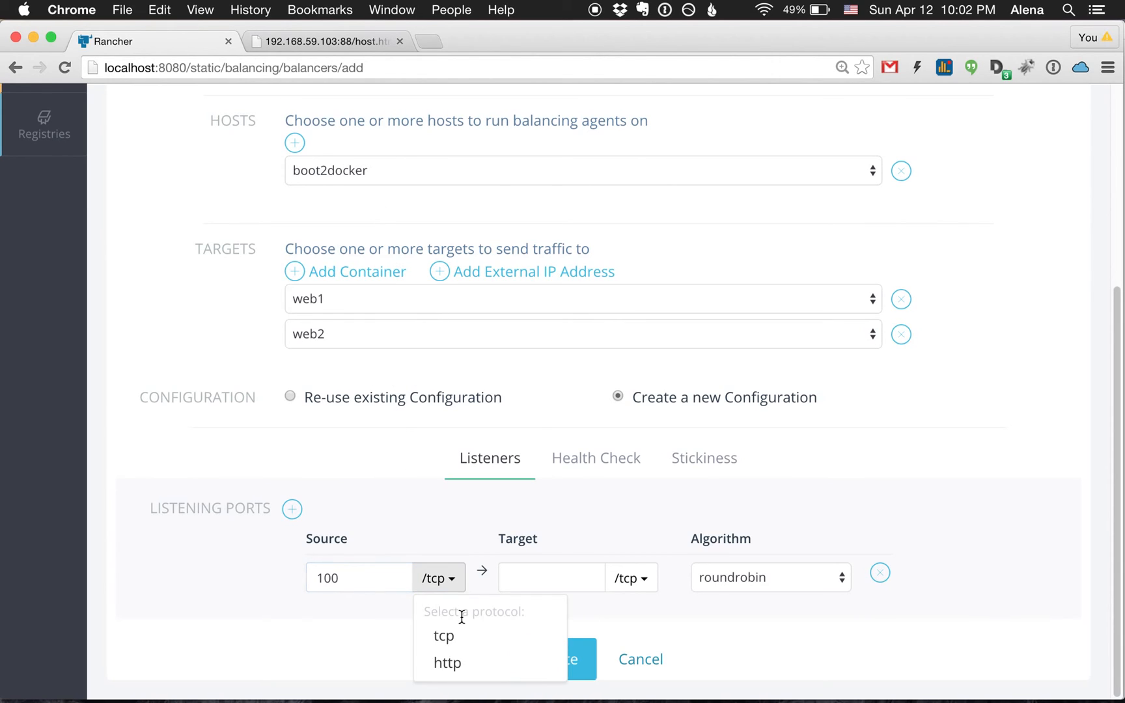
pyautogui.click(446, 662)
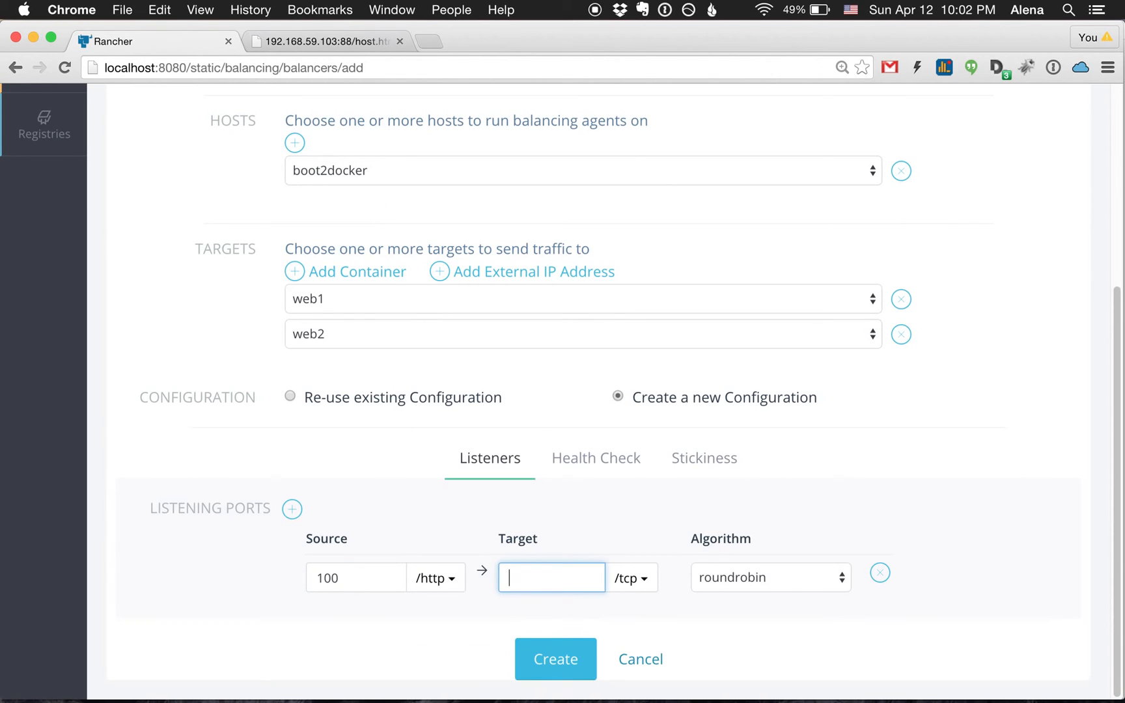
pyautogui.write('80')
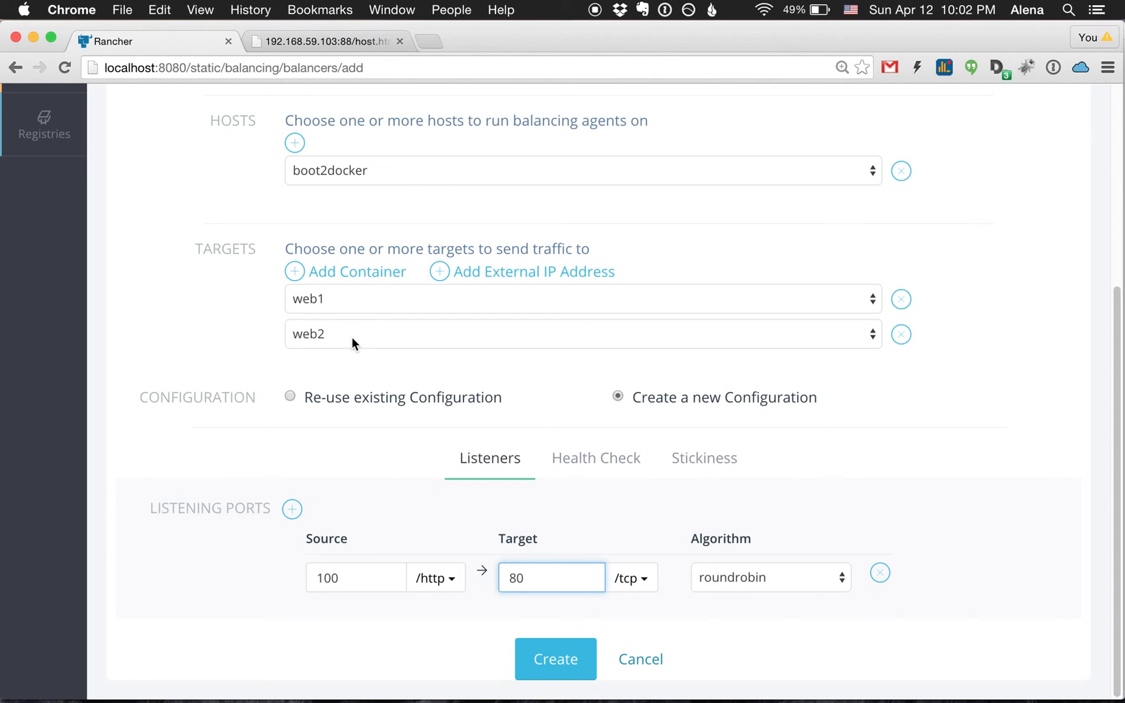
pyautogui.click(631, 577)
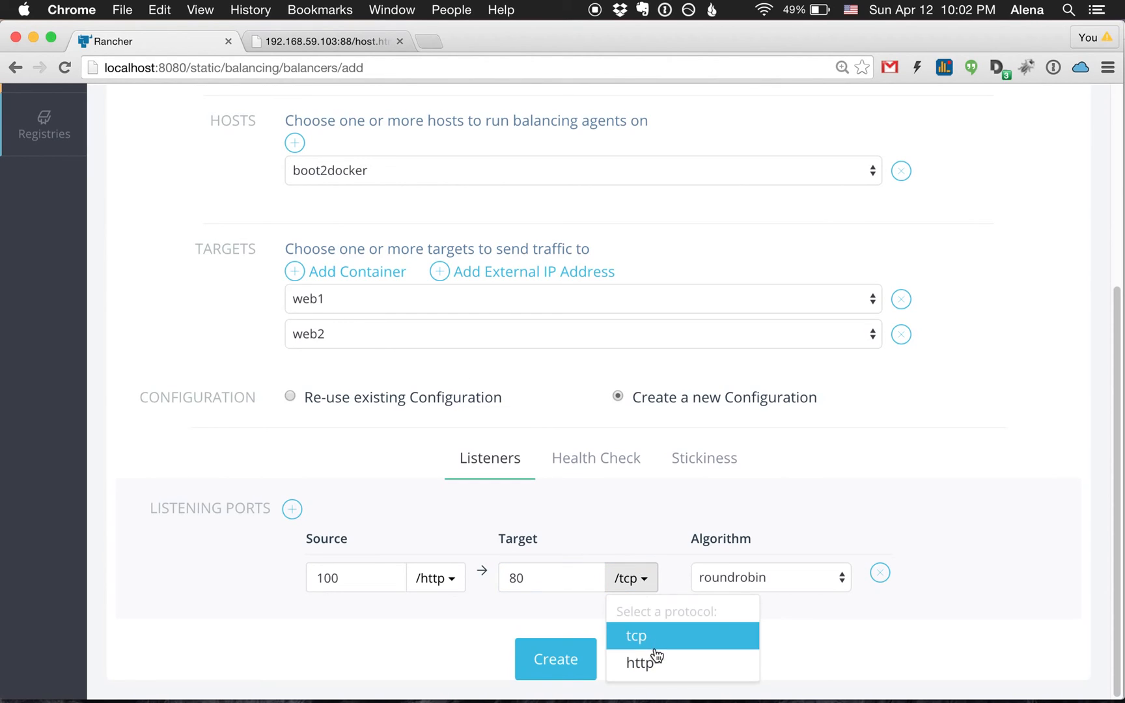
pyautogui.click(641, 662)
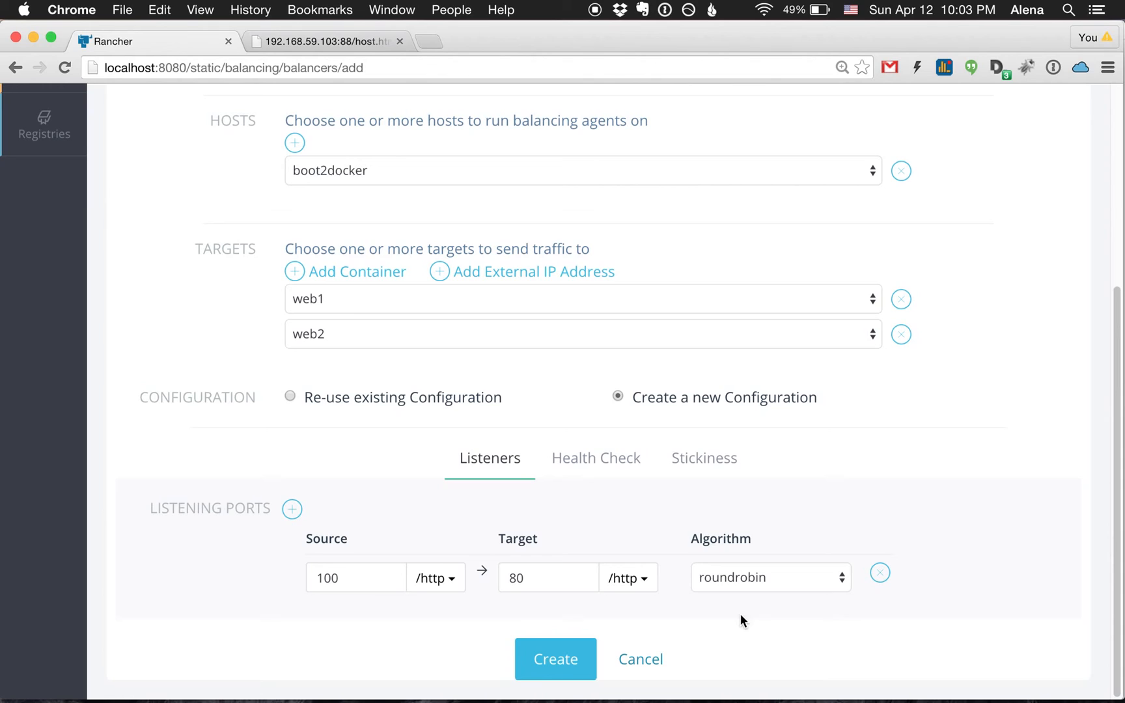
pyautogui.moveTo(751, 609)
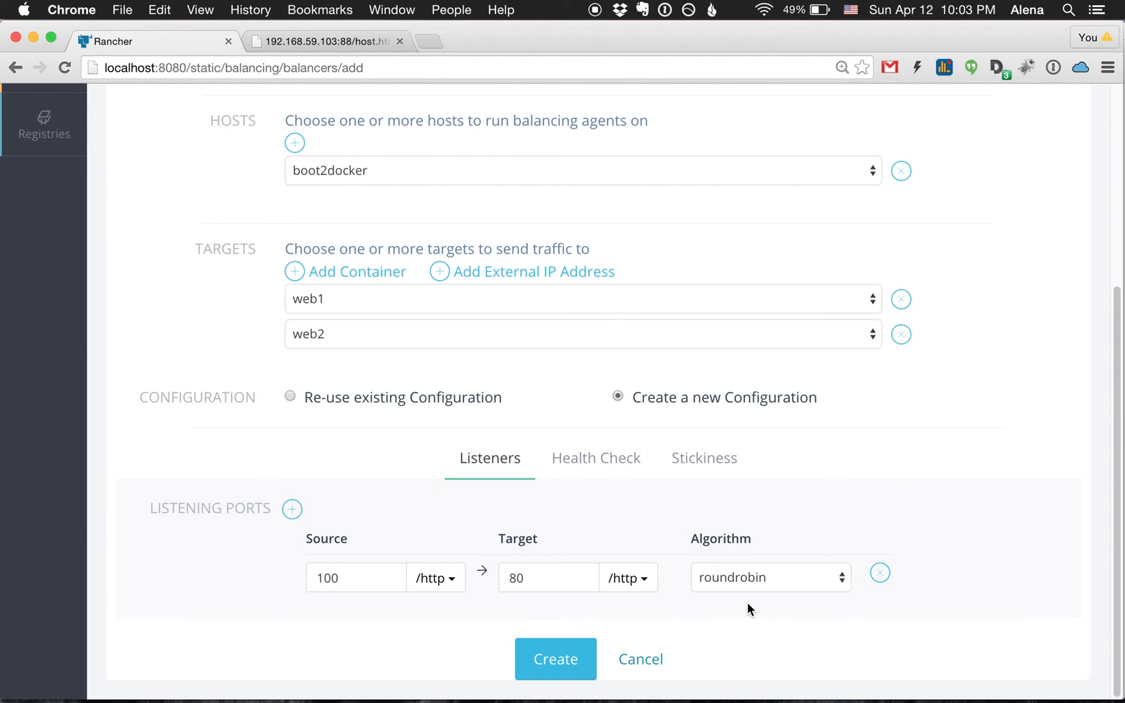
pyautogui.moveTo(635, 506)
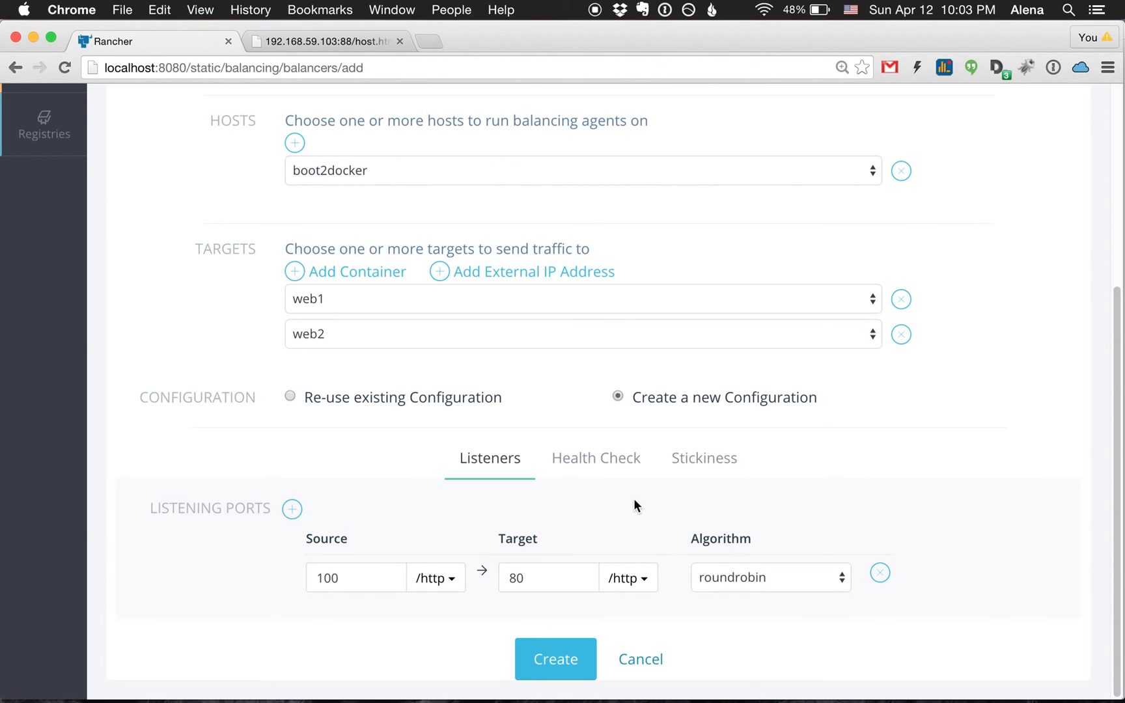
pyautogui.moveTo(596, 457)
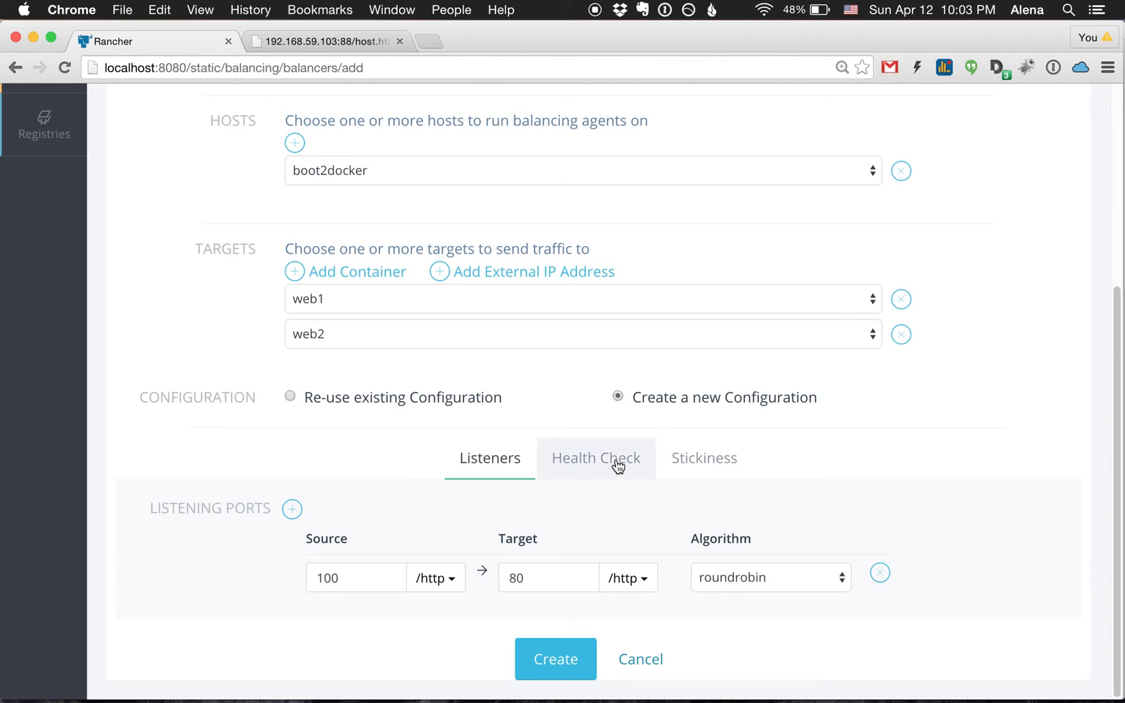
# Step: Show the Health Check defaults and reselect web1 as the first target
pyautogui.click(596, 458)
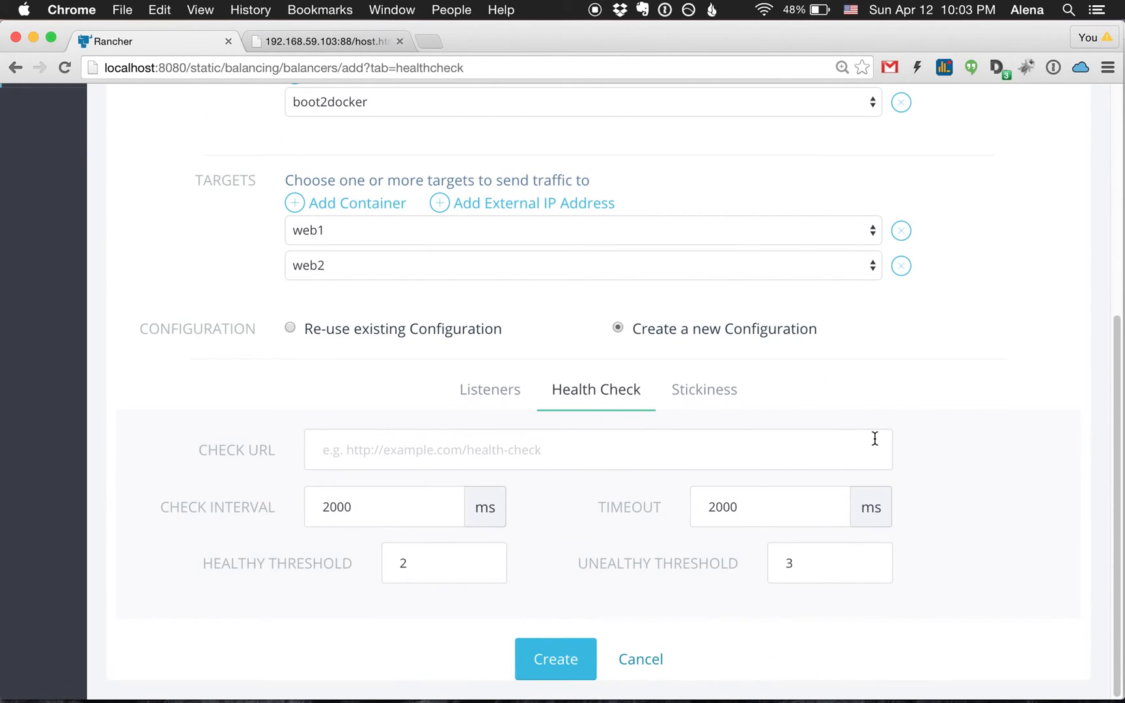
pyautogui.moveTo(734, 293)
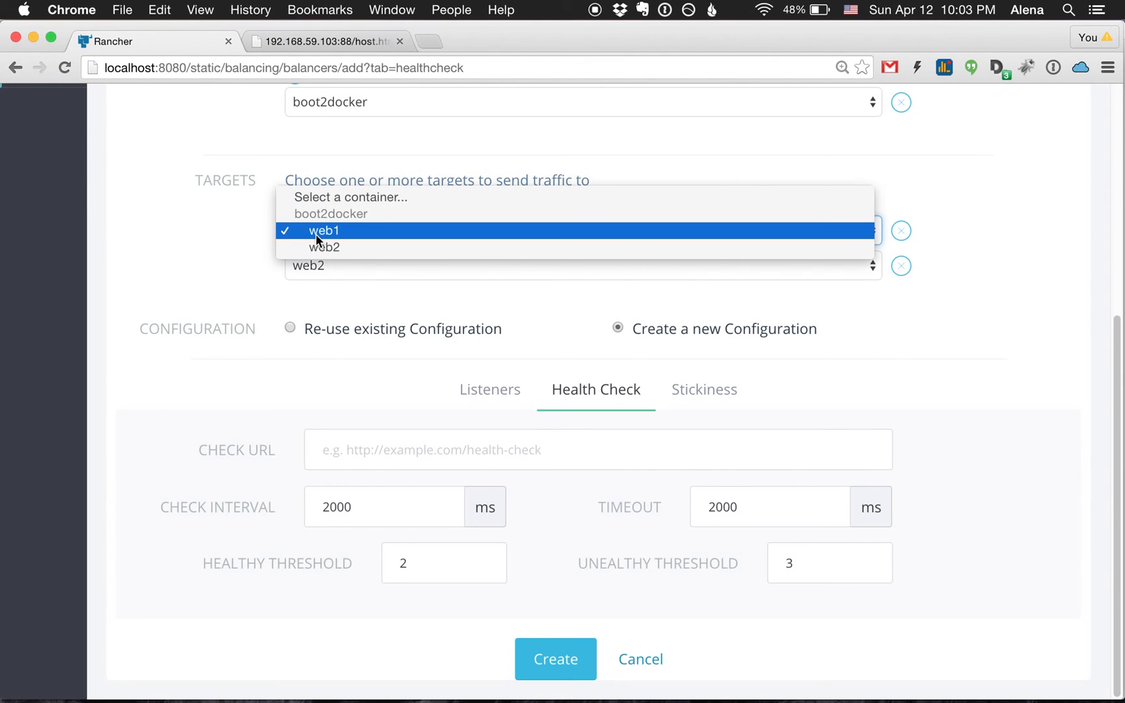
pyautogui.click(324, 230)
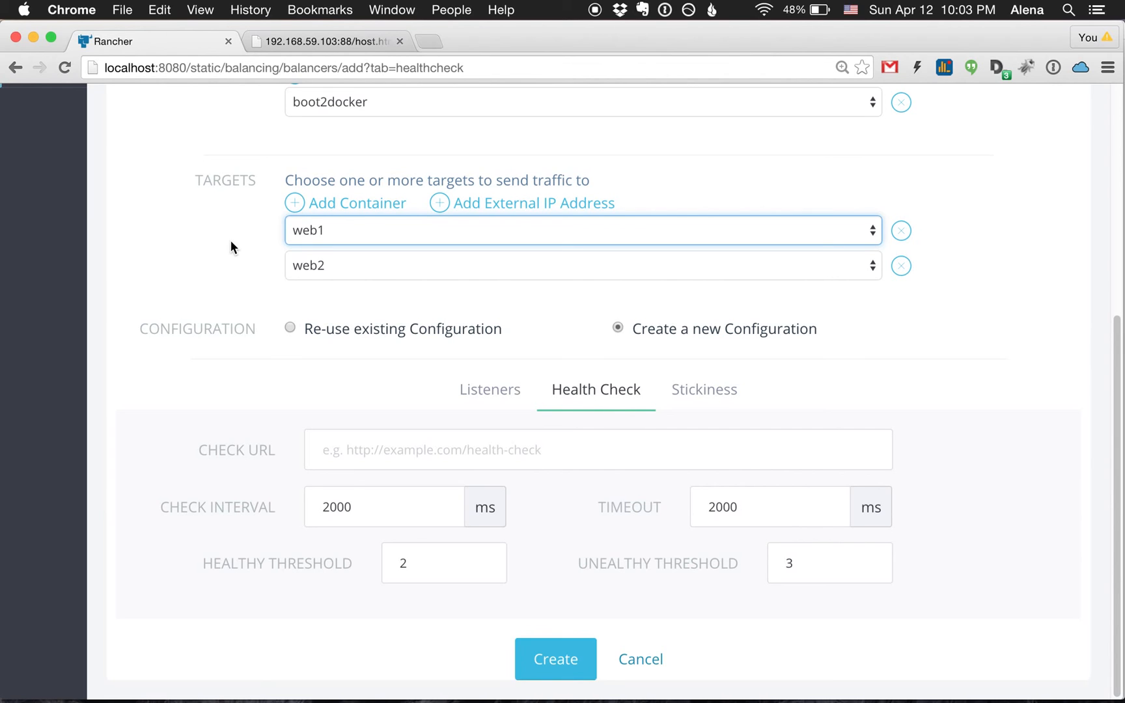
pyautogui.moveTo(642, 388)
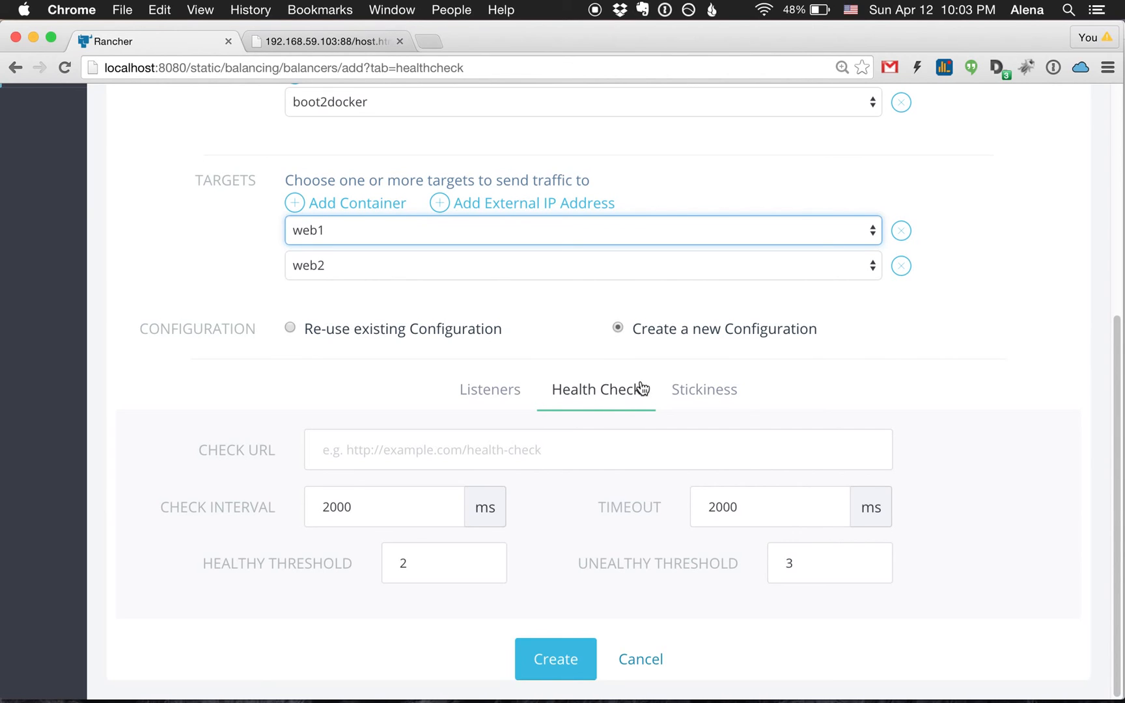
# Step: Show the Stickiness options, leaving None selected
pyautogui.click(703, 389)
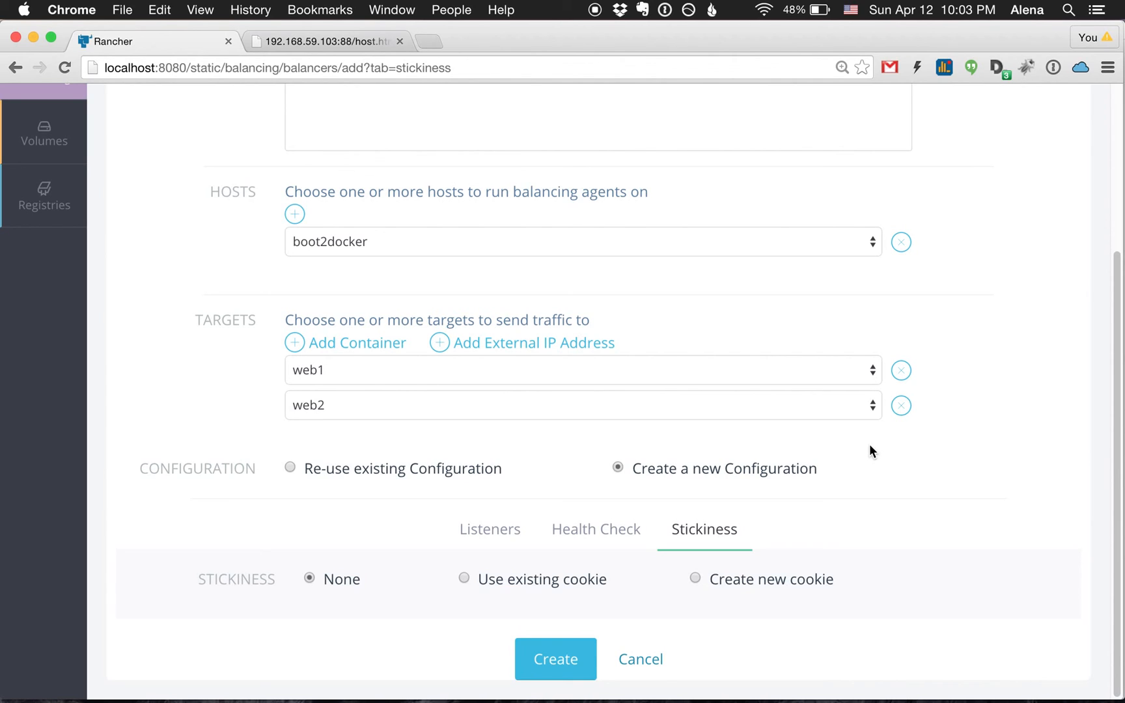
pyautogui.moveTo(720, 628)
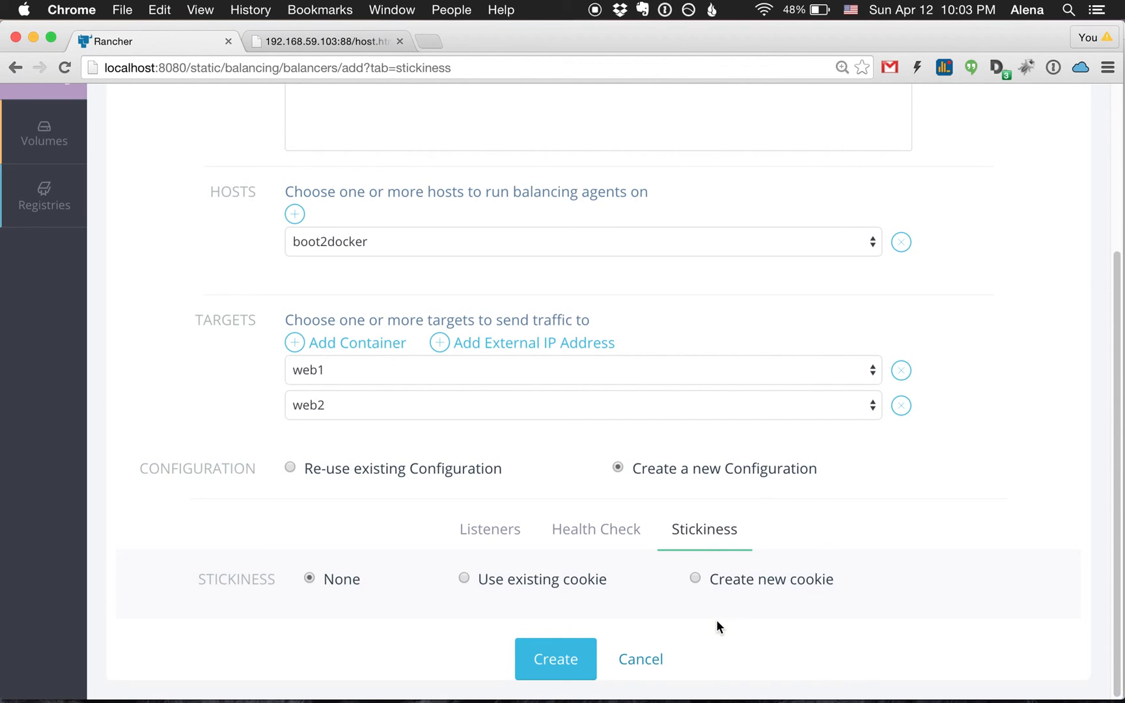
pyautogui.moveTo(672, 633)
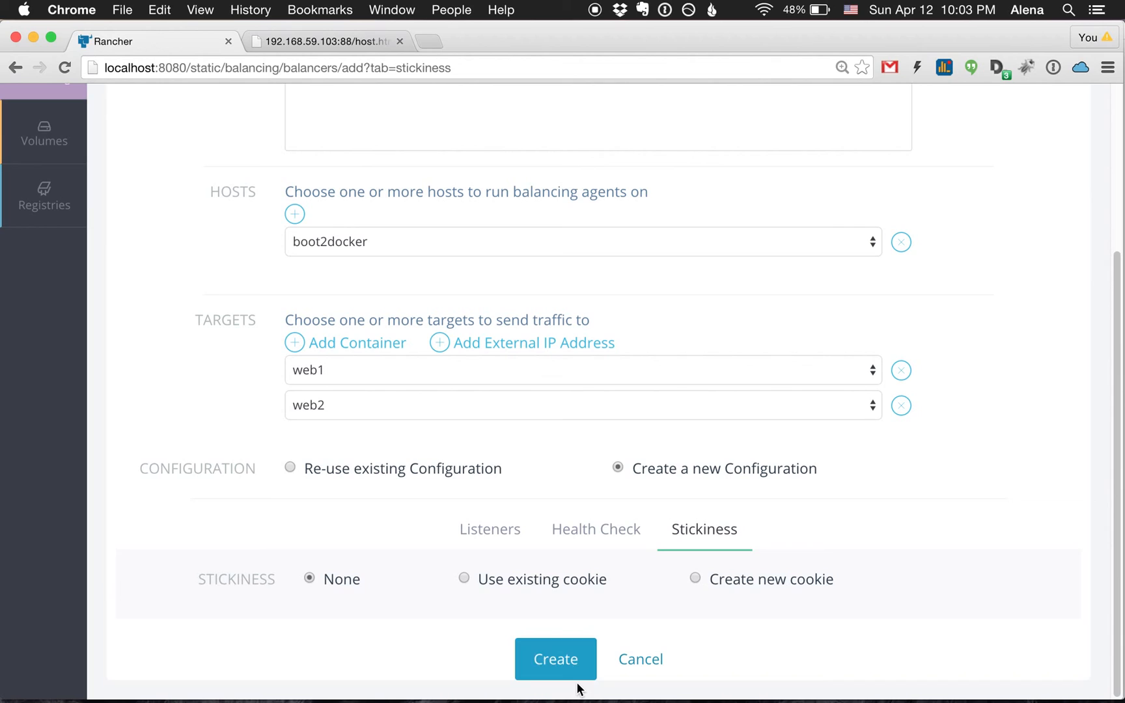
pyautogui.moveTo(568, 675)
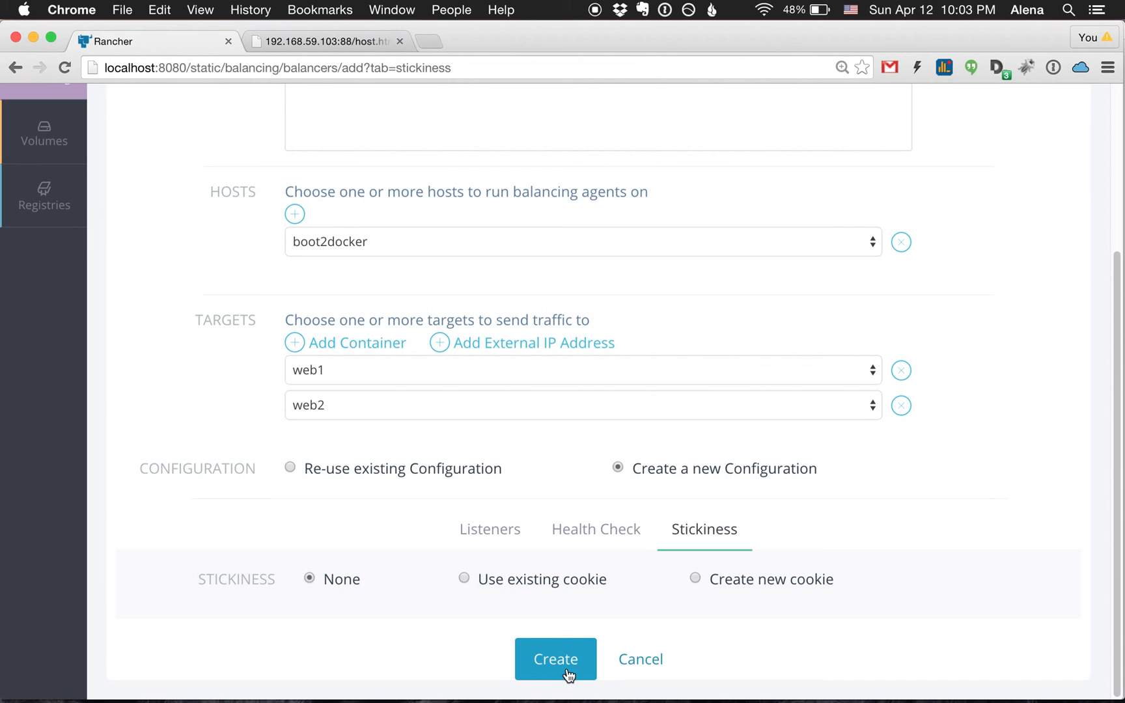
# Step: Create the web application balancer and open its actions menu in the Balancers list
pyautogui.click(555, 658)
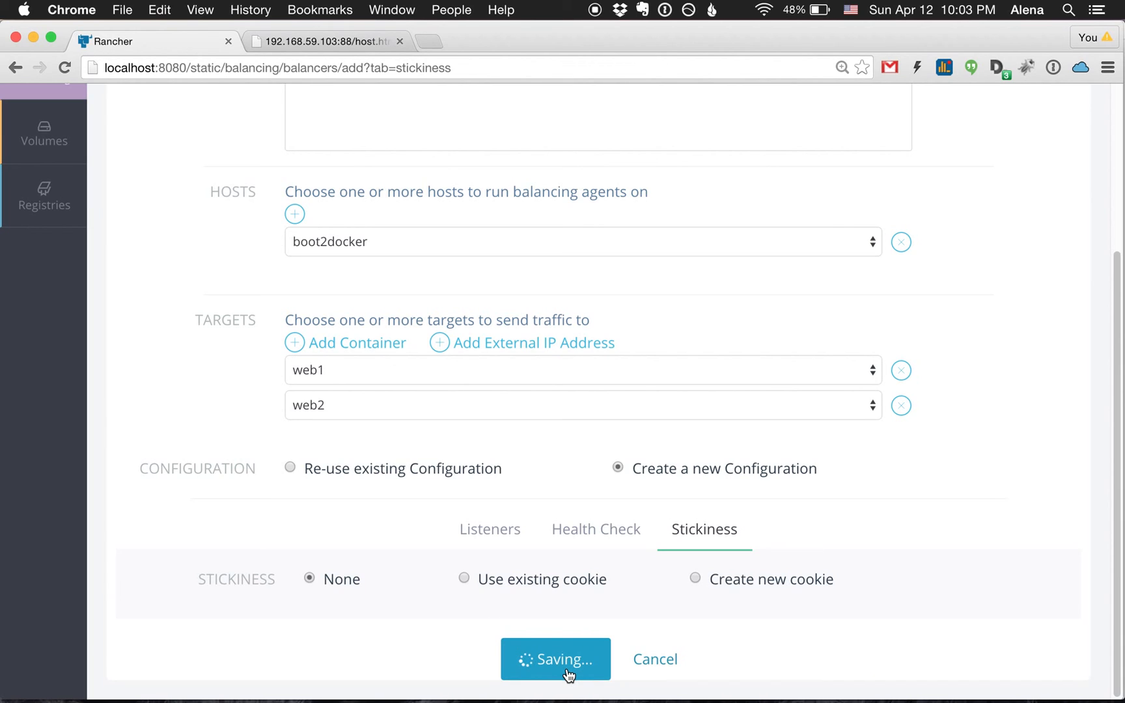
pyautogui.click(555, 659)
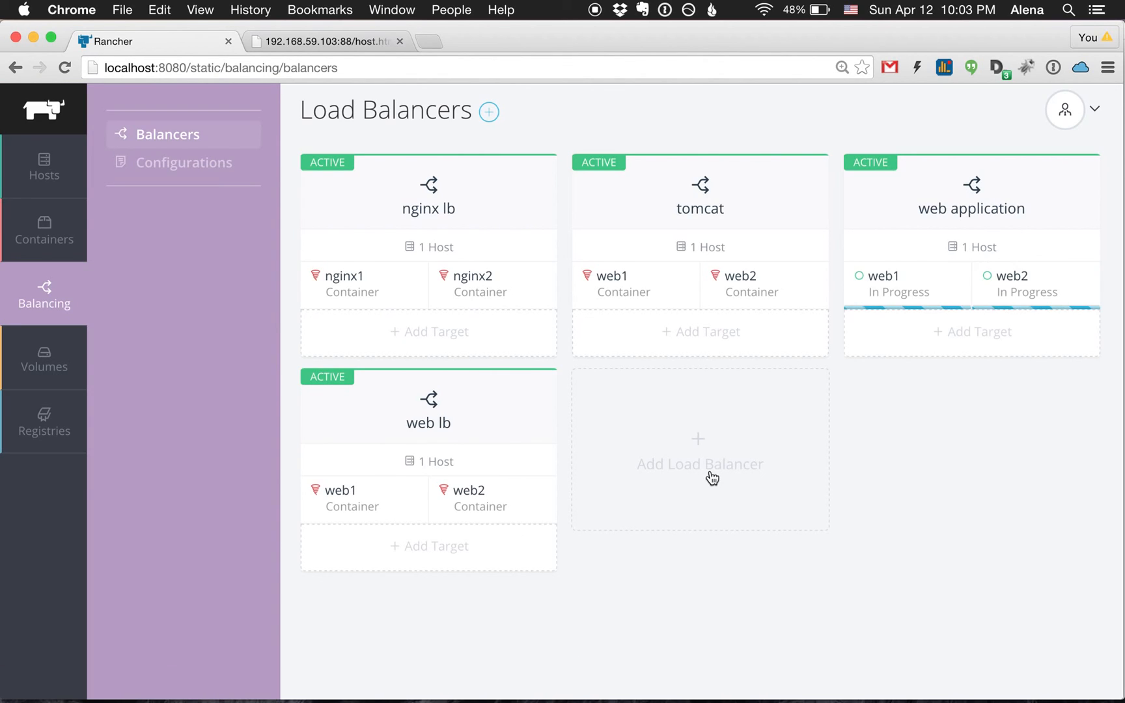
pyautogui.moveTo(1019, 221)
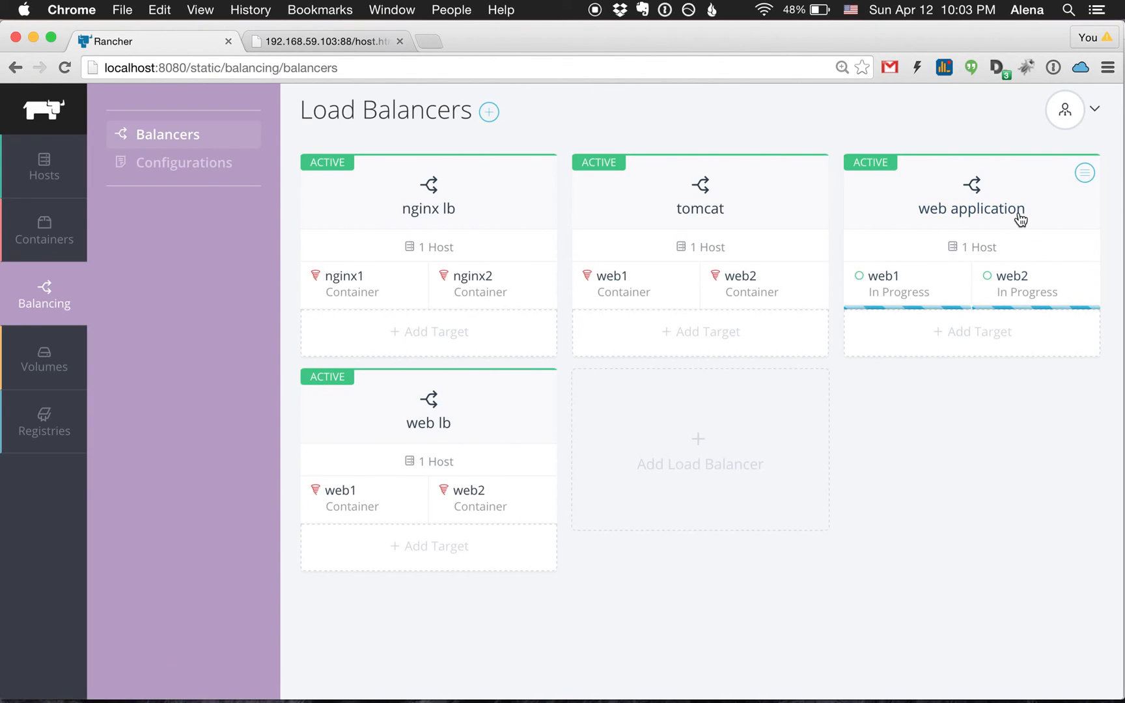
pyautogui.moveTo(1054, 375)
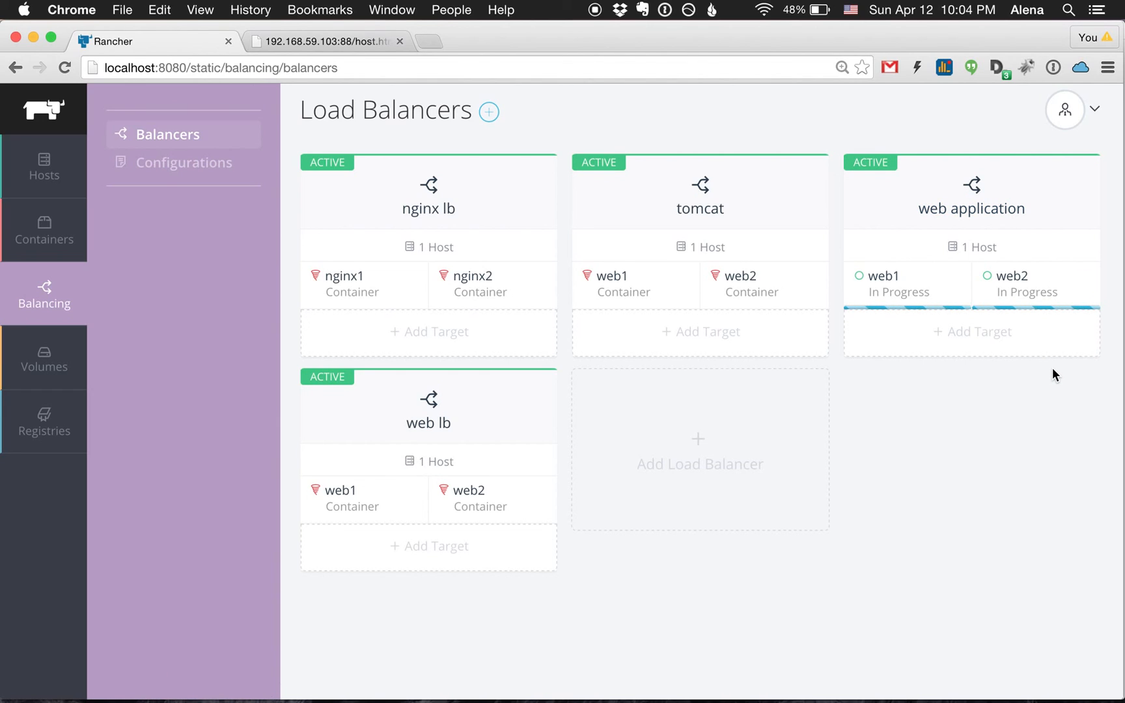
pyautogui.moveTo(987, 368)
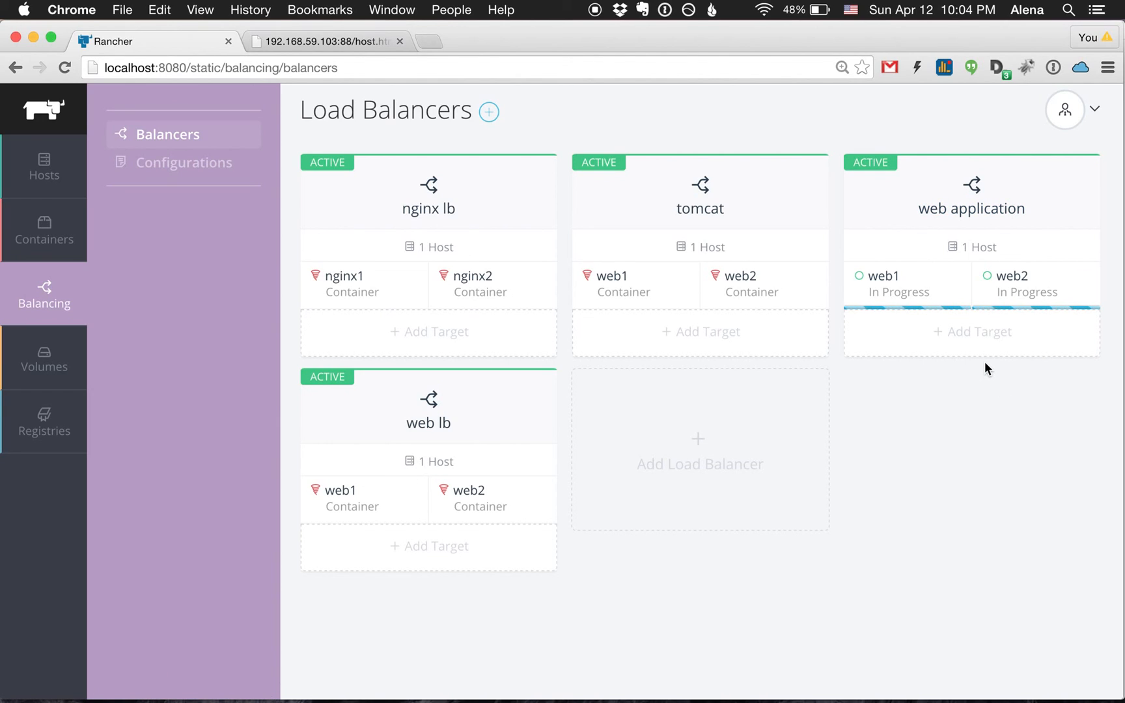
pyautogui.moveTo(989, 349)
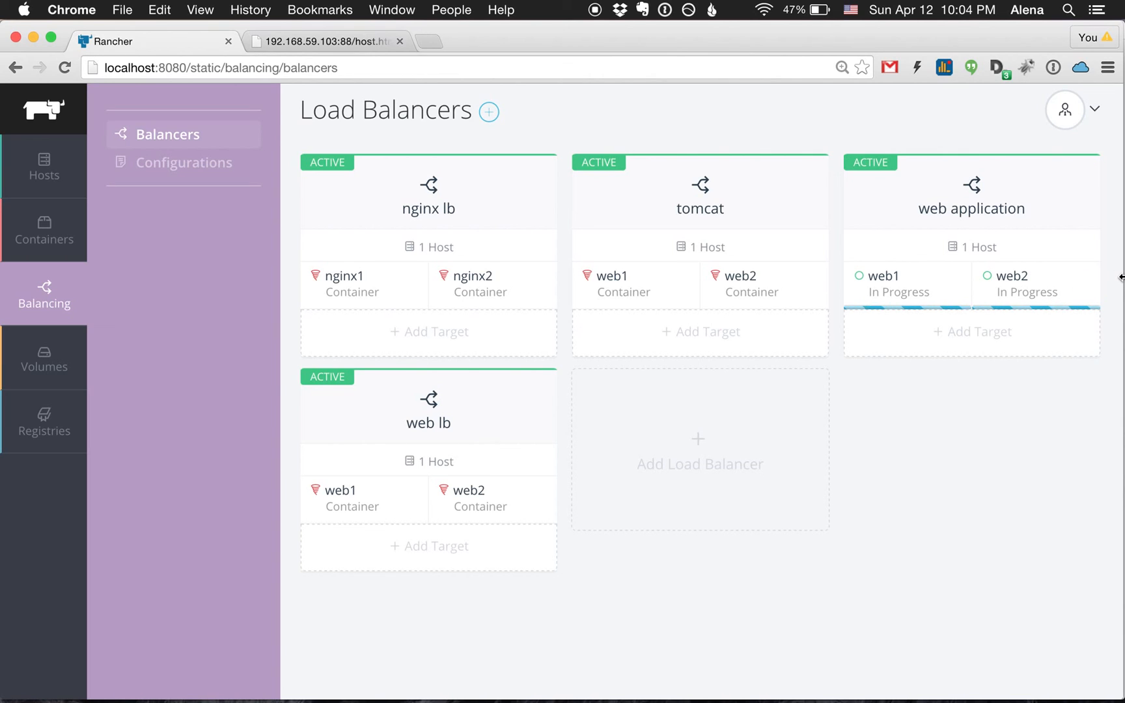
pyautogui.moveTo(1116, 268)
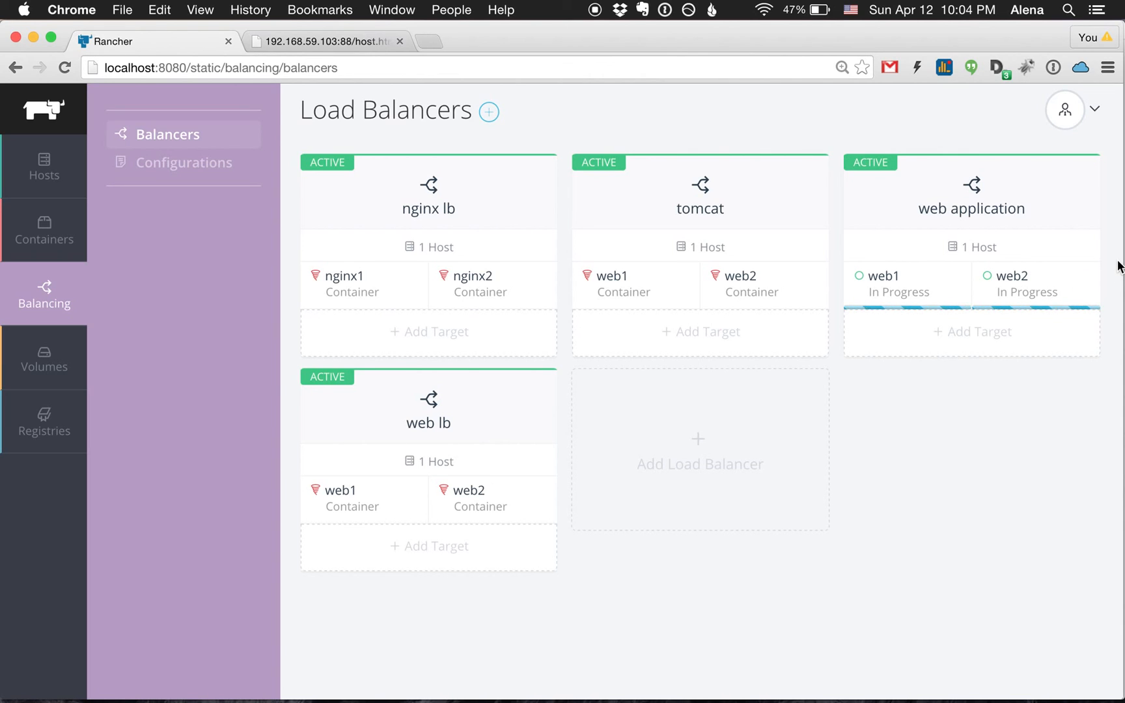
pyautogui.click(1084, 172)
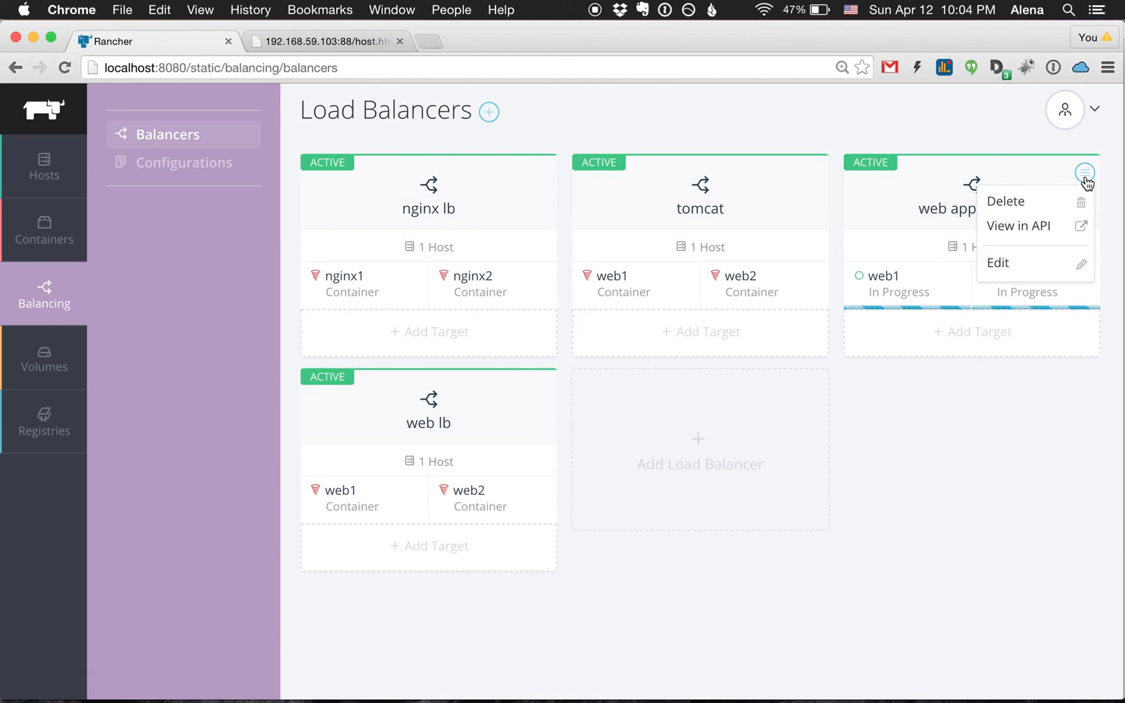
pyautogui.moveTo(906, 206)
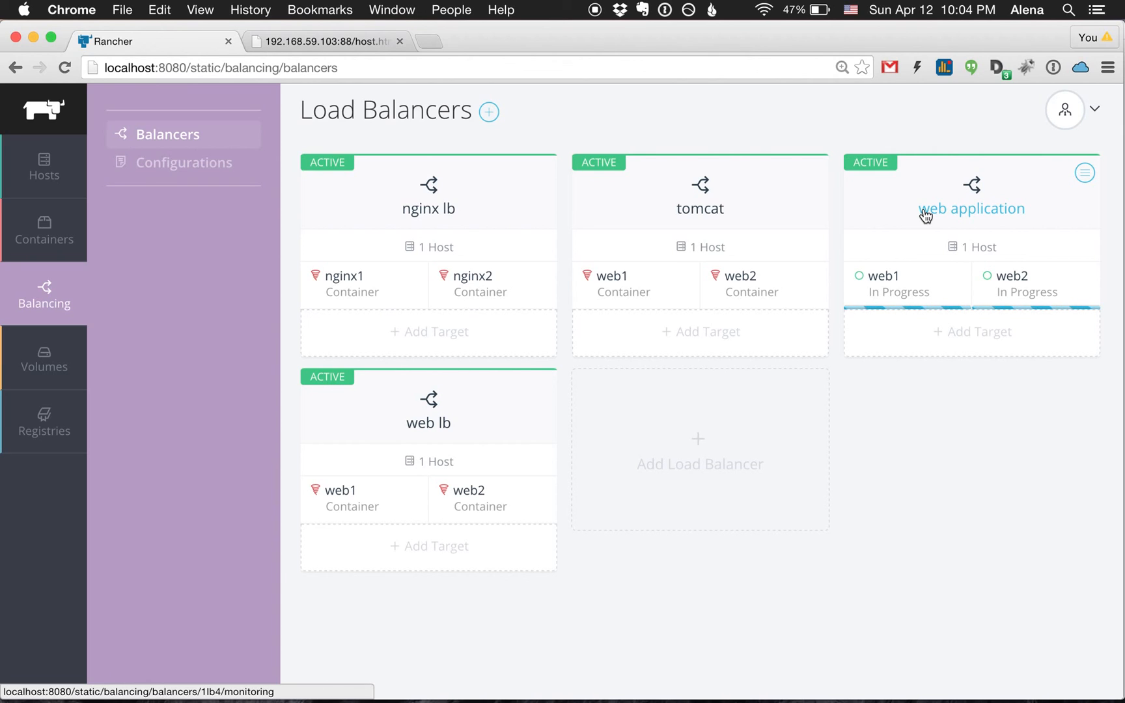
# Step: Open the web application balancer's details and view its boot2docker host and web1/web2 targets
pyautogui.click(971, 209)
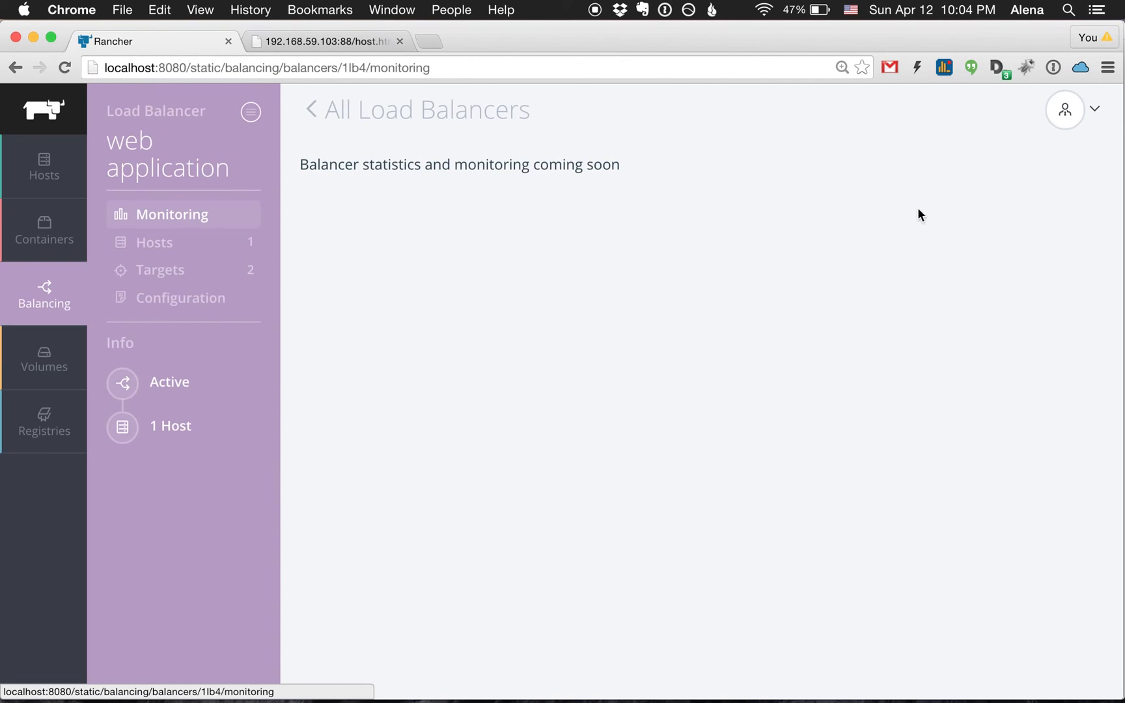
pyautogui.moveTo(226, 269)
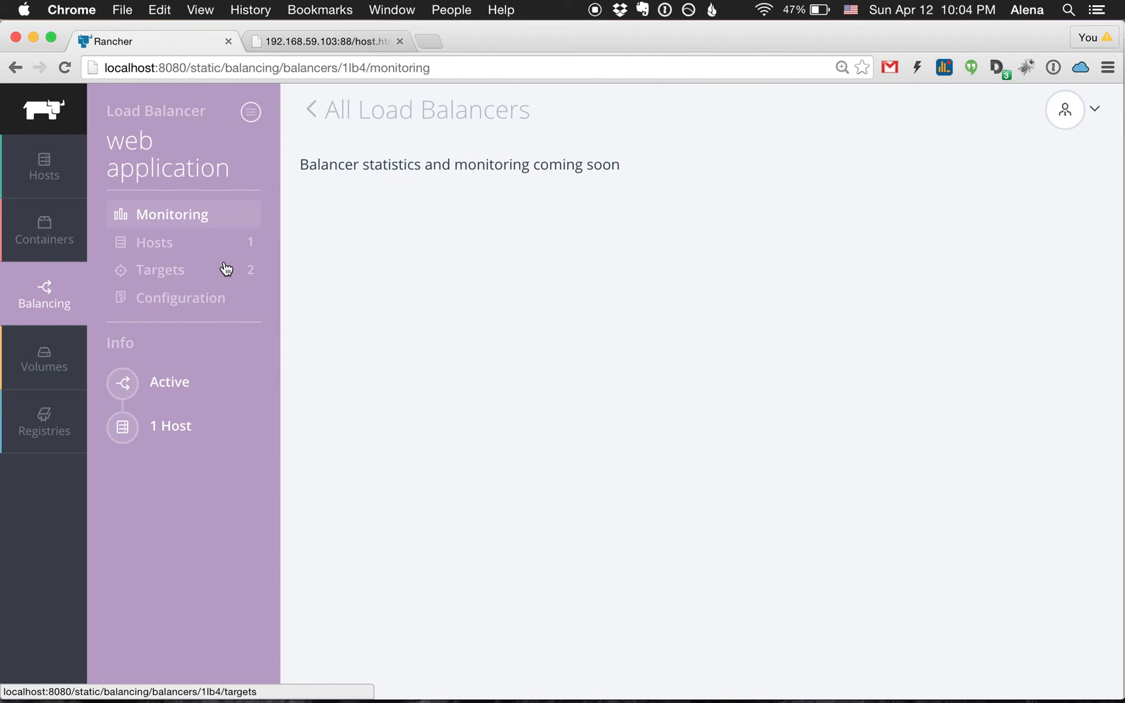
pyautogui.click(154, 241)
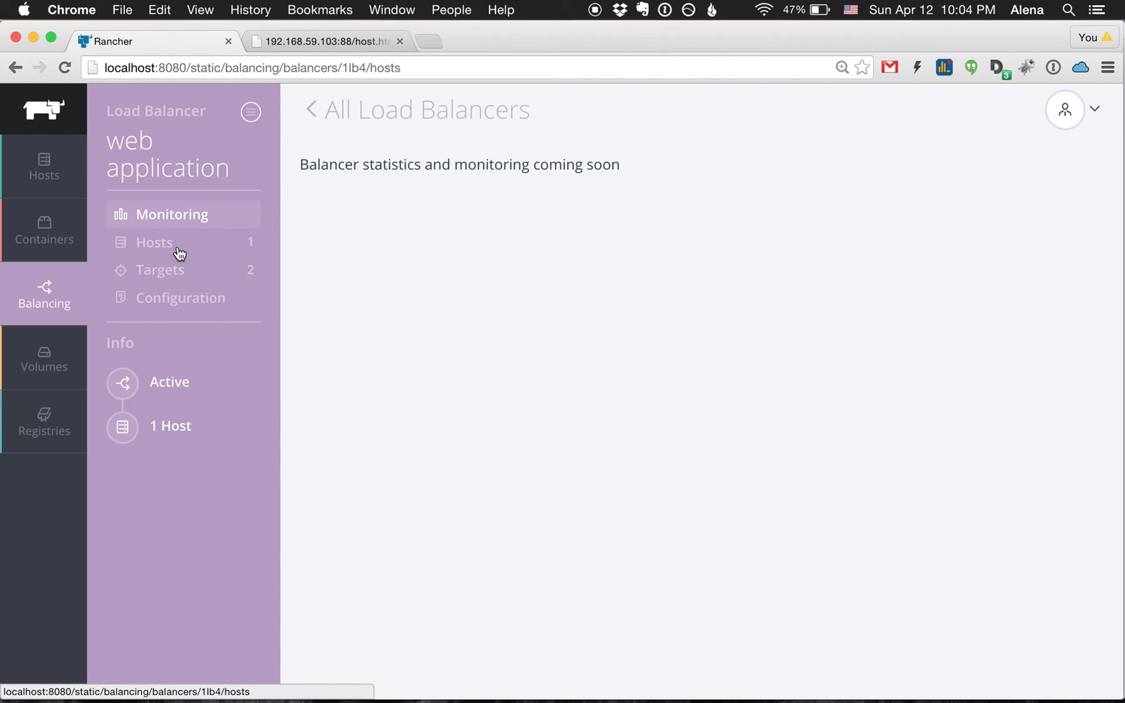
pyautogui.click(153, 242)
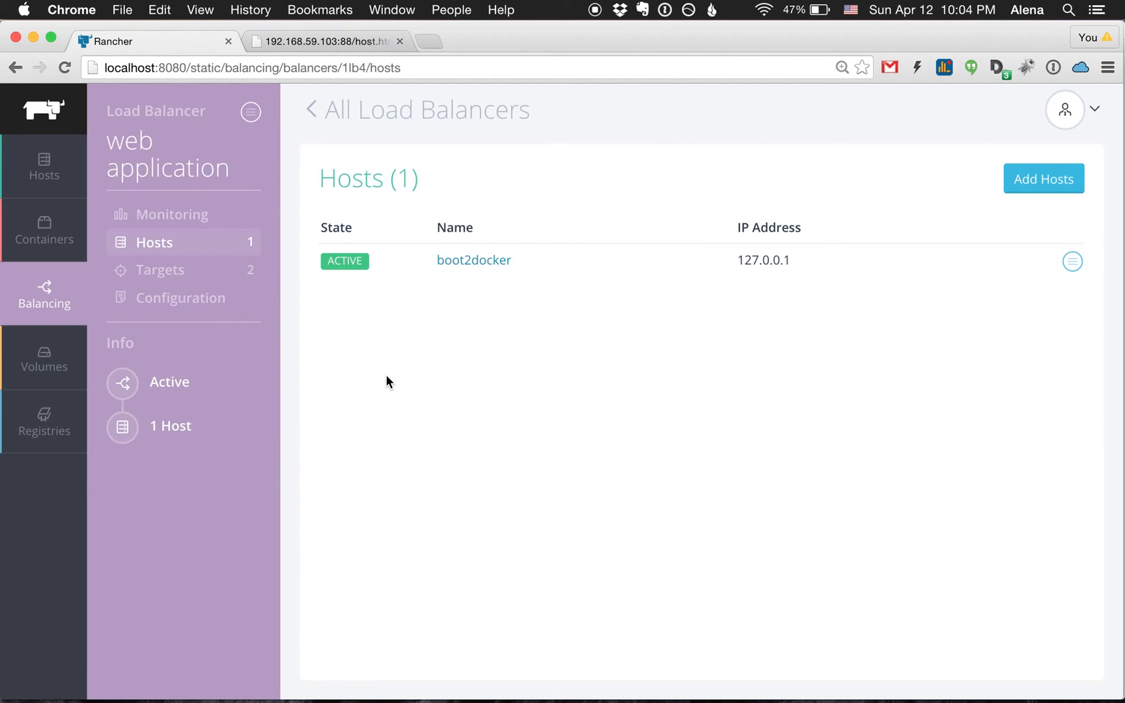
pyautogui.moveTo(230, 282)
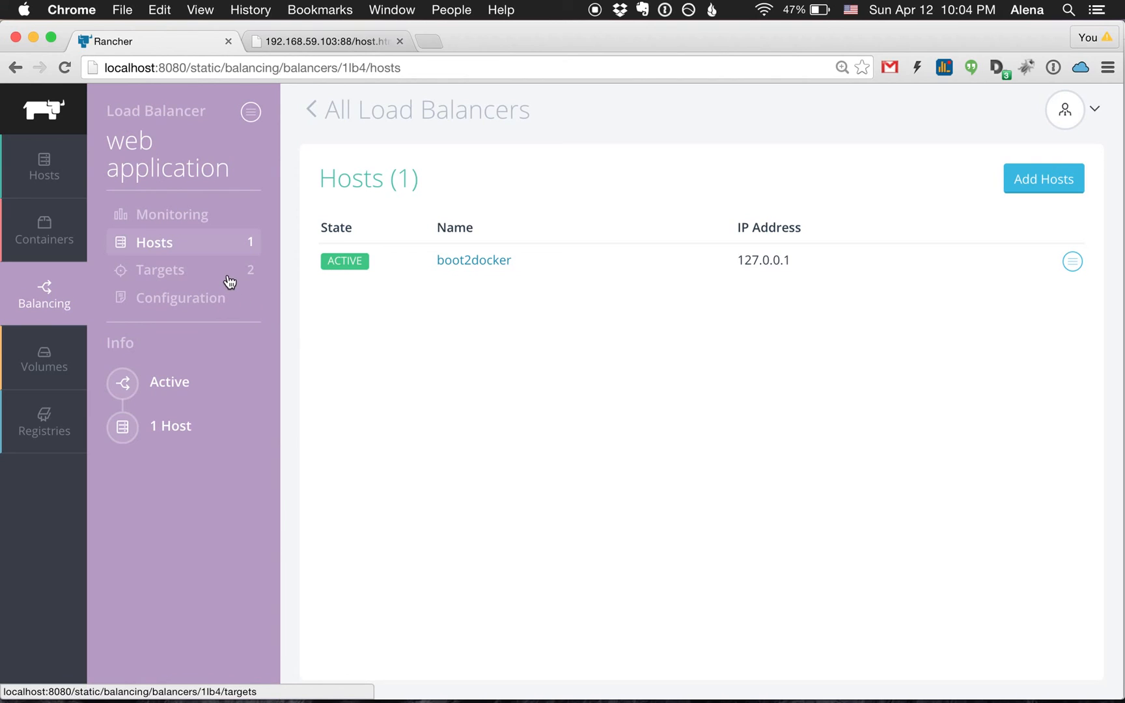
pyautogui.click(161, 269)
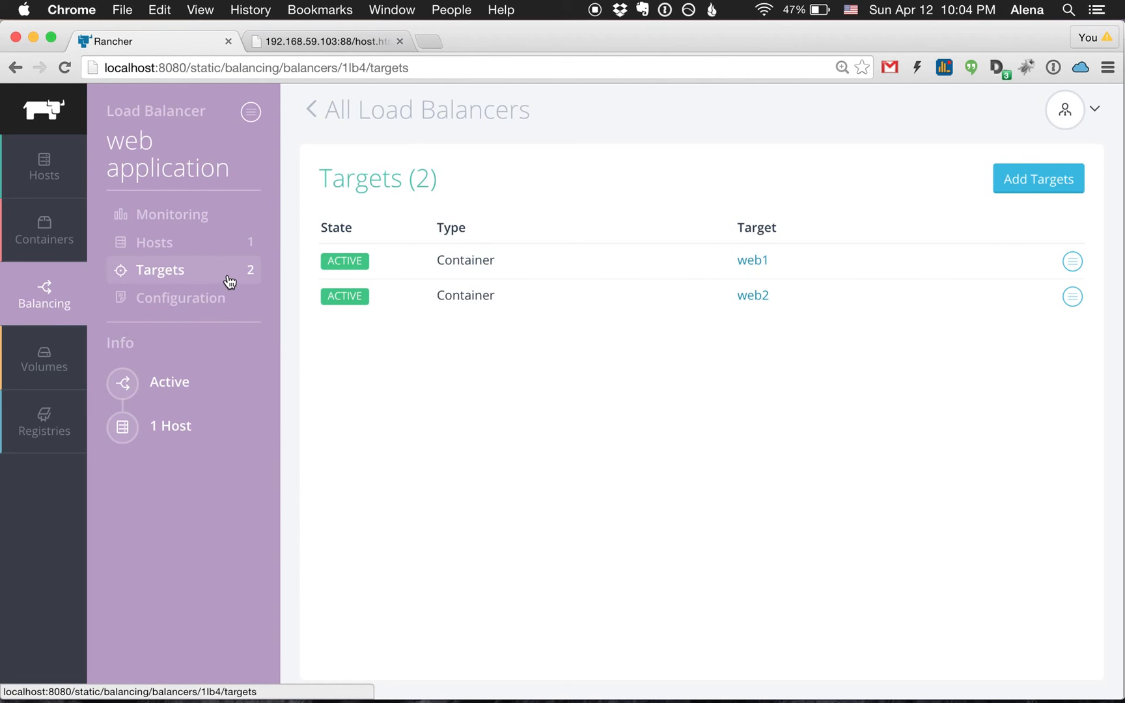
pyautogui.moveTo(227, 302)
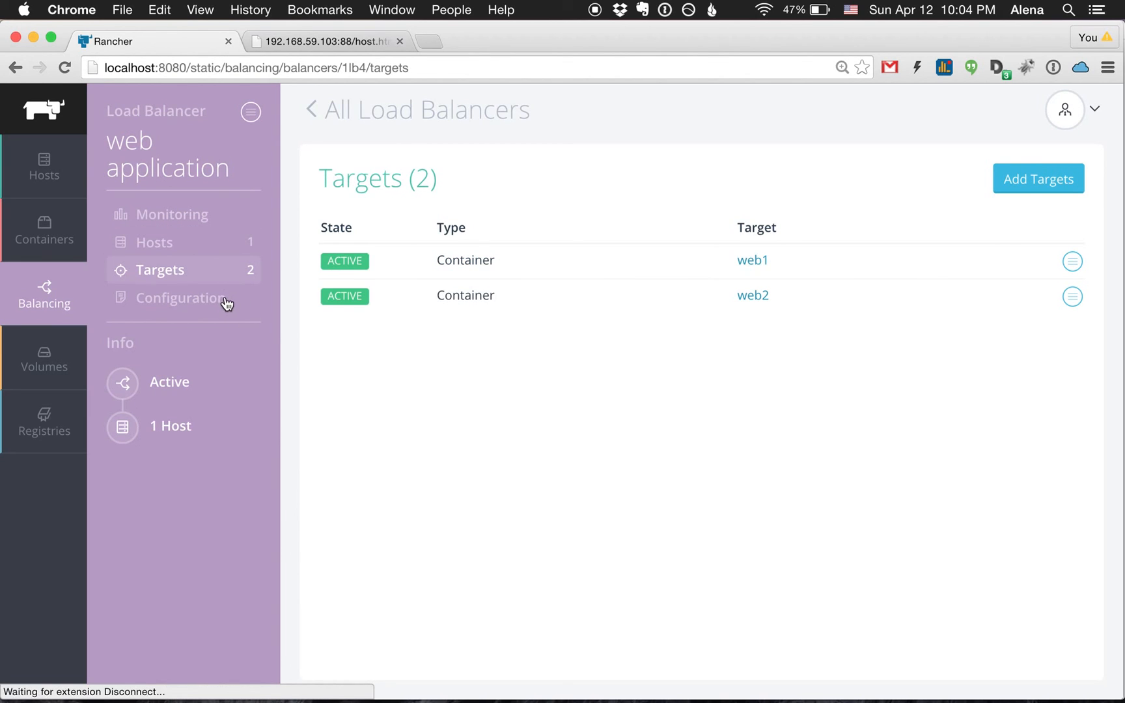
# Step: Review the balancer's configuration: 100/http to 80/http roundrobin, default health check, no stickiness
pyautogui.click(180, 298)
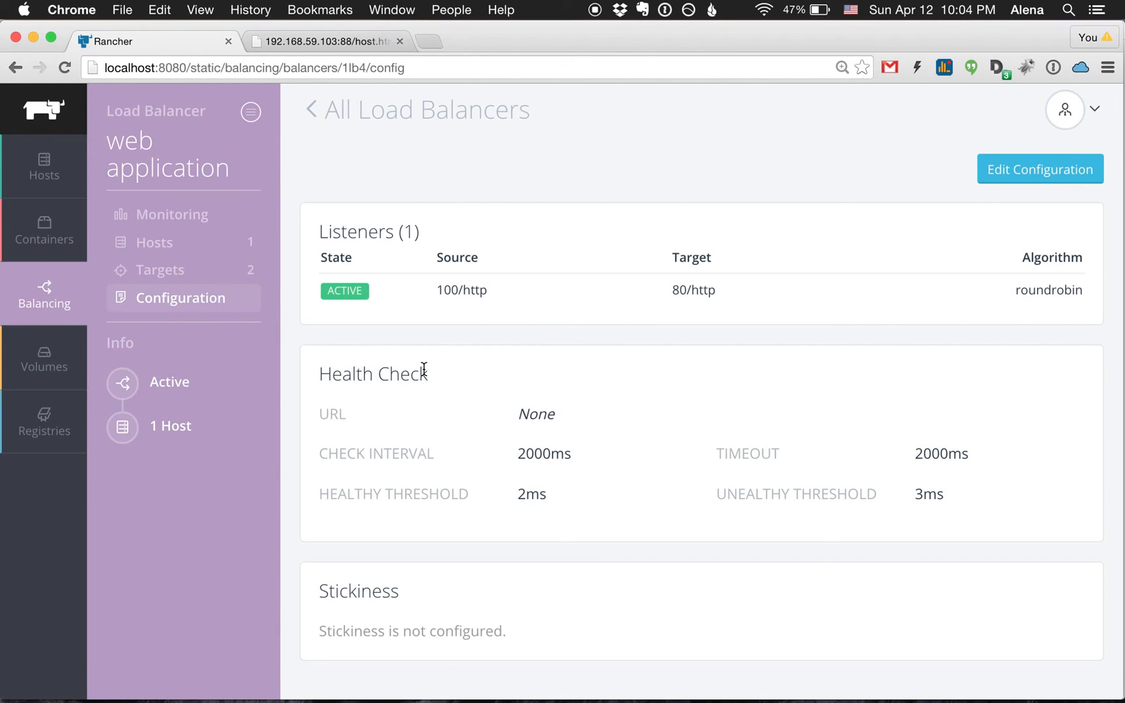
pyautogui.moveTo(527, 303)
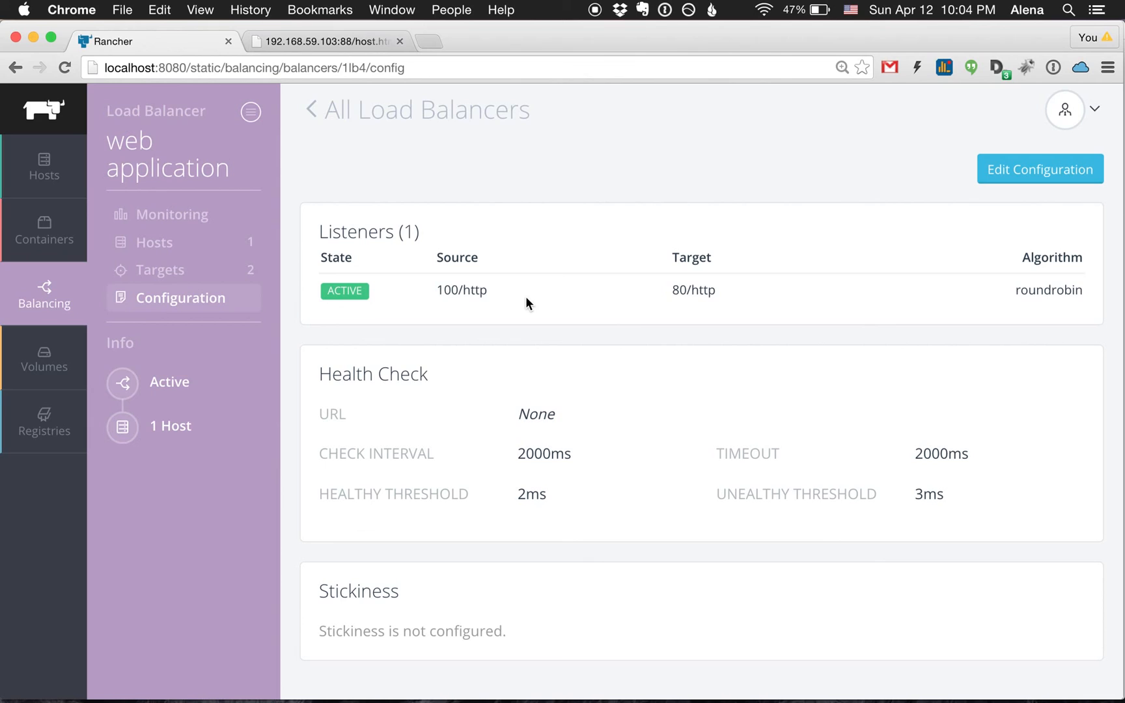
pyautogui.moveTo(599, 302)
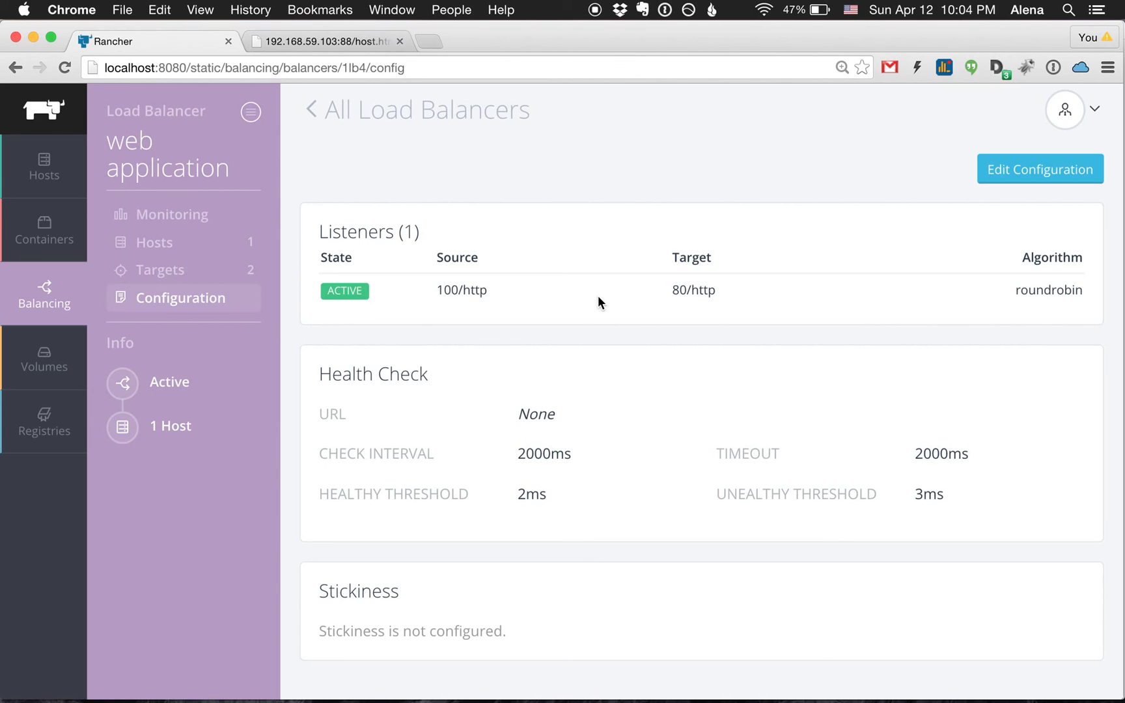
pyautogui.moveTo(783, 301)
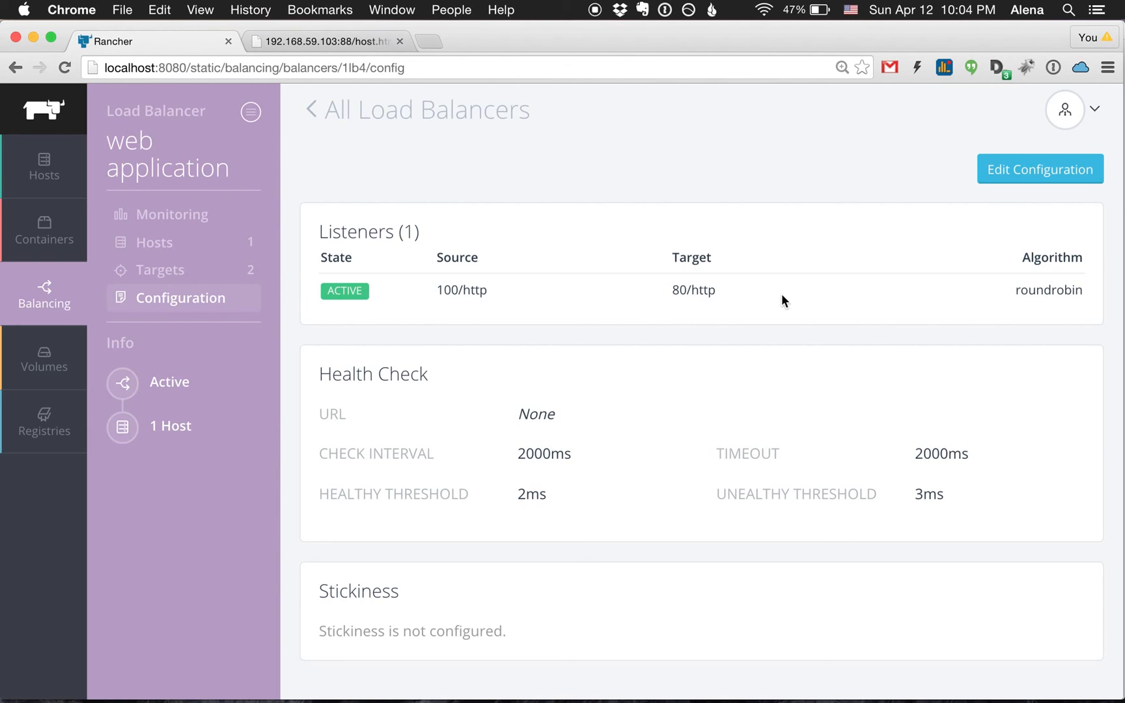
pyautogui.moveTo(801, 293)
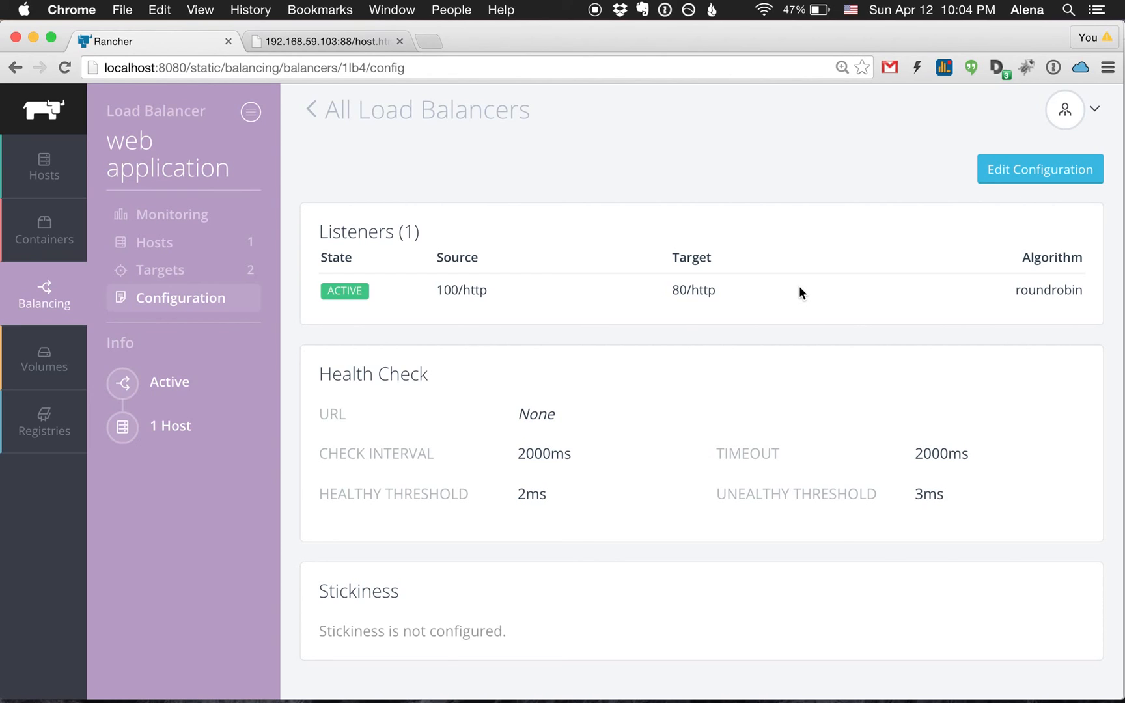
pyautogui.moveTo(760, 440)
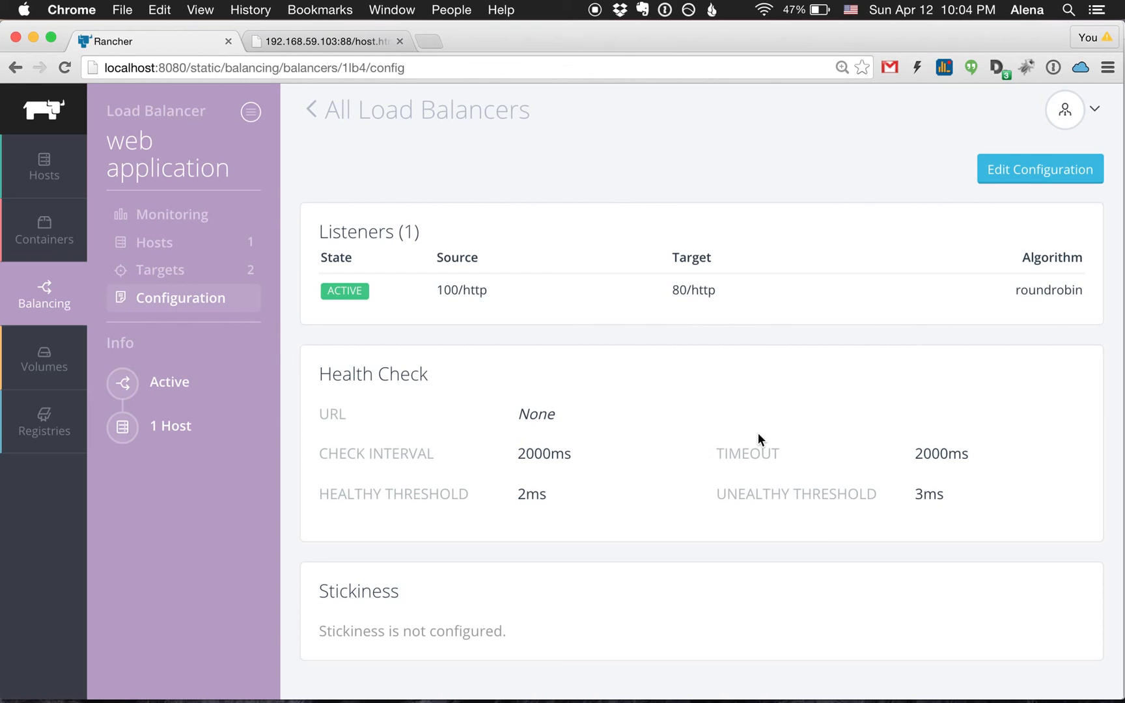
pyautogui.moveTo(529, 343)
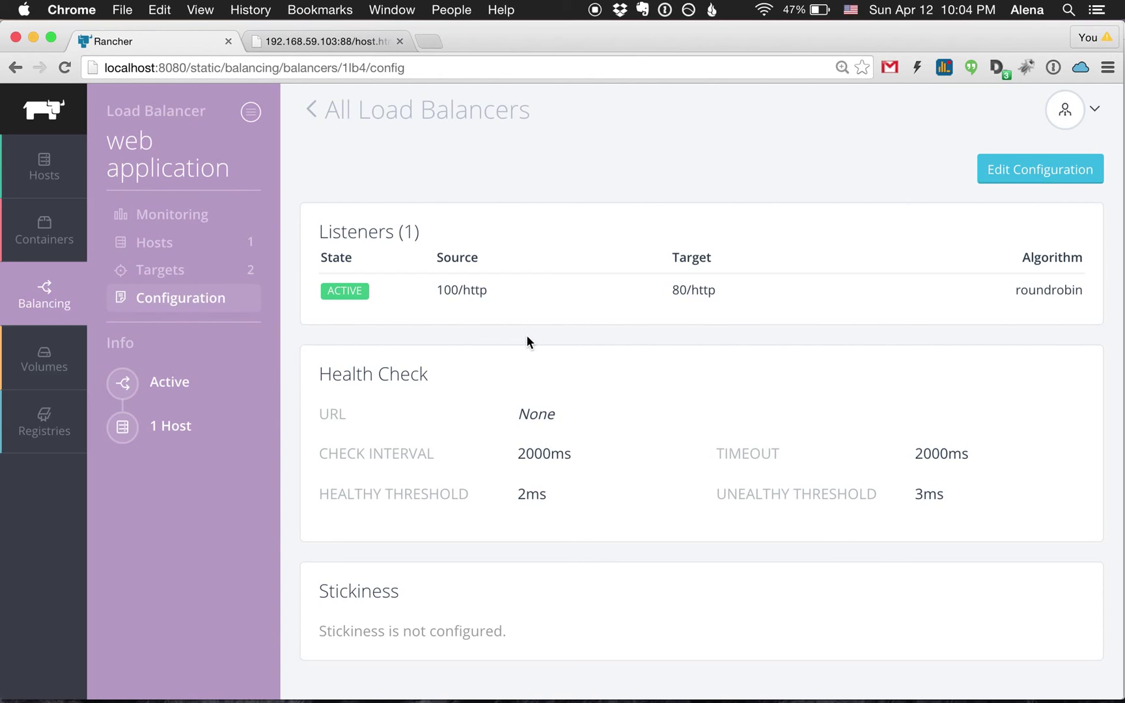
pyautogui.moveTo(305, 297)
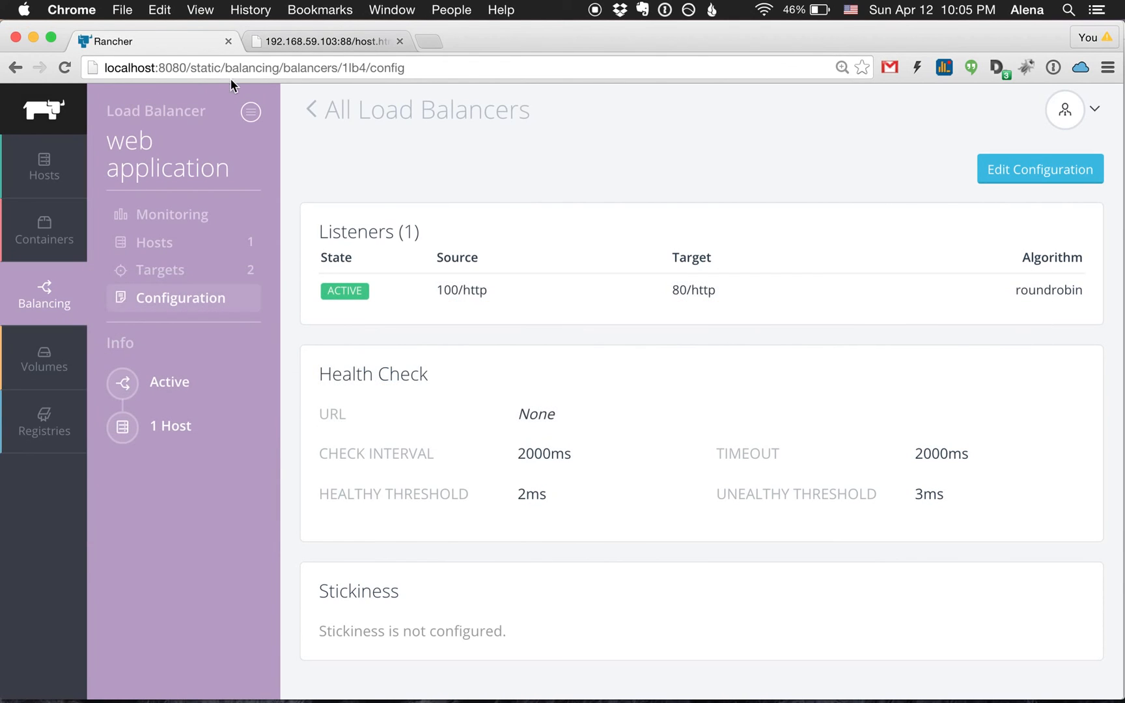
pyautogui.moveTo(440, 289)
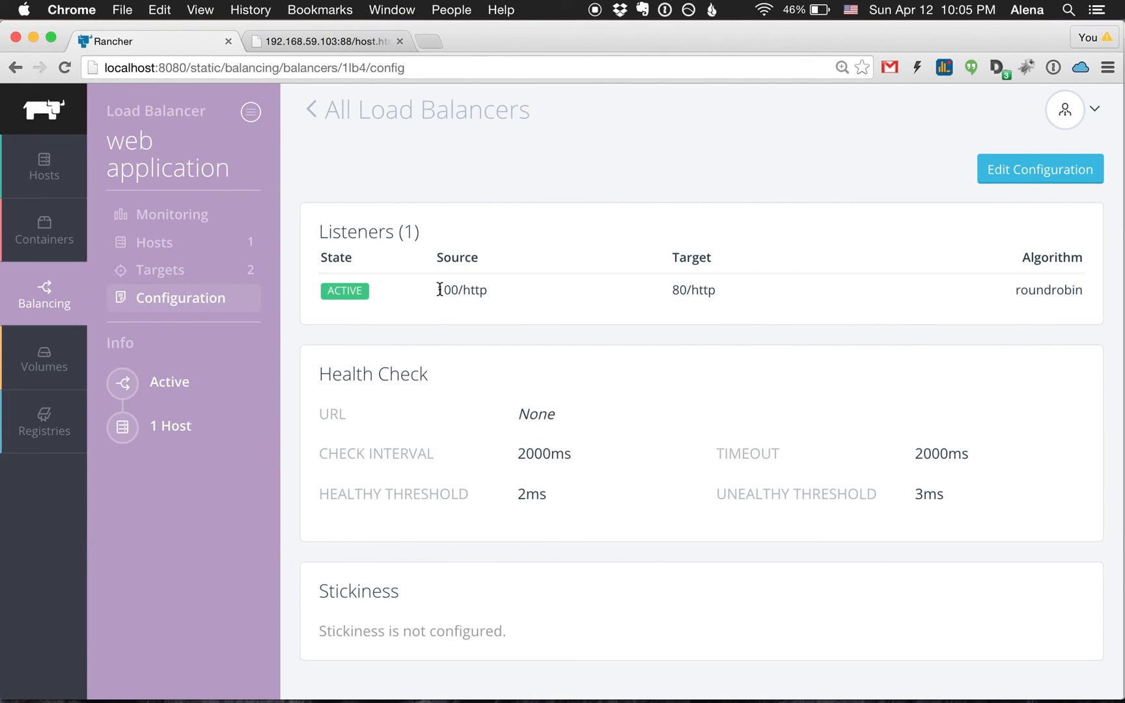
# Step: Load 192.168.59.103:100/host.html in the second Chrome tab to reach the load balancer
pyautogui.click(327, 41)
pyautogui.write('192.168.59.103:1')
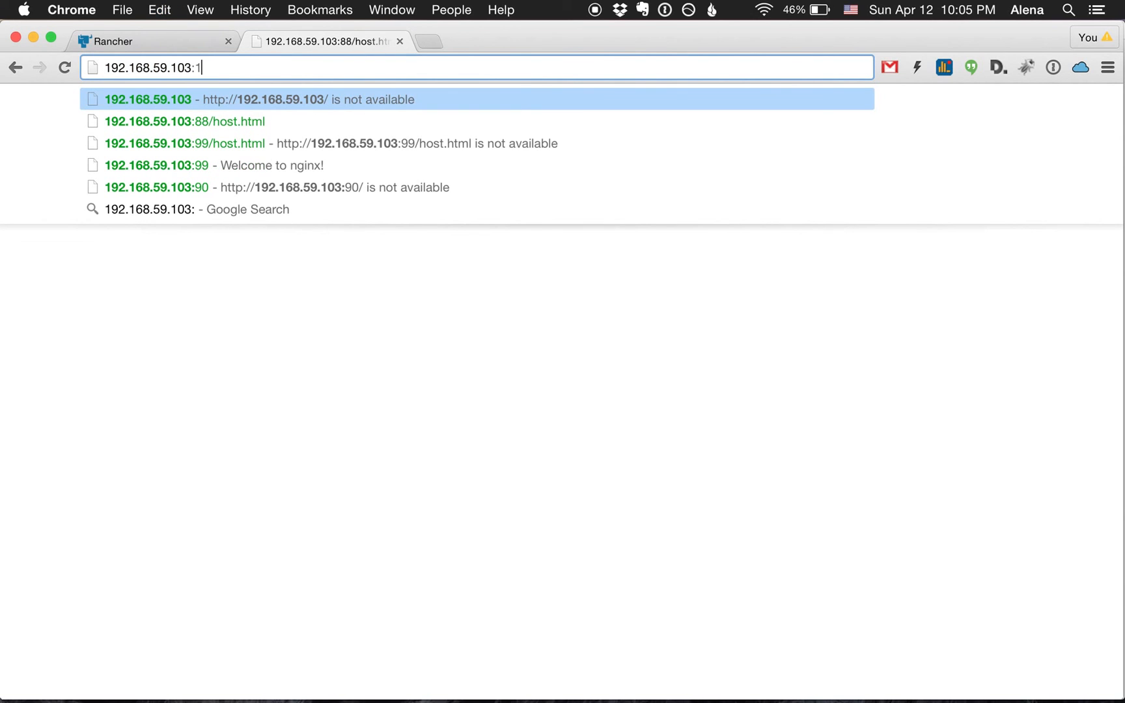
pyautogui.write('00/host.html')
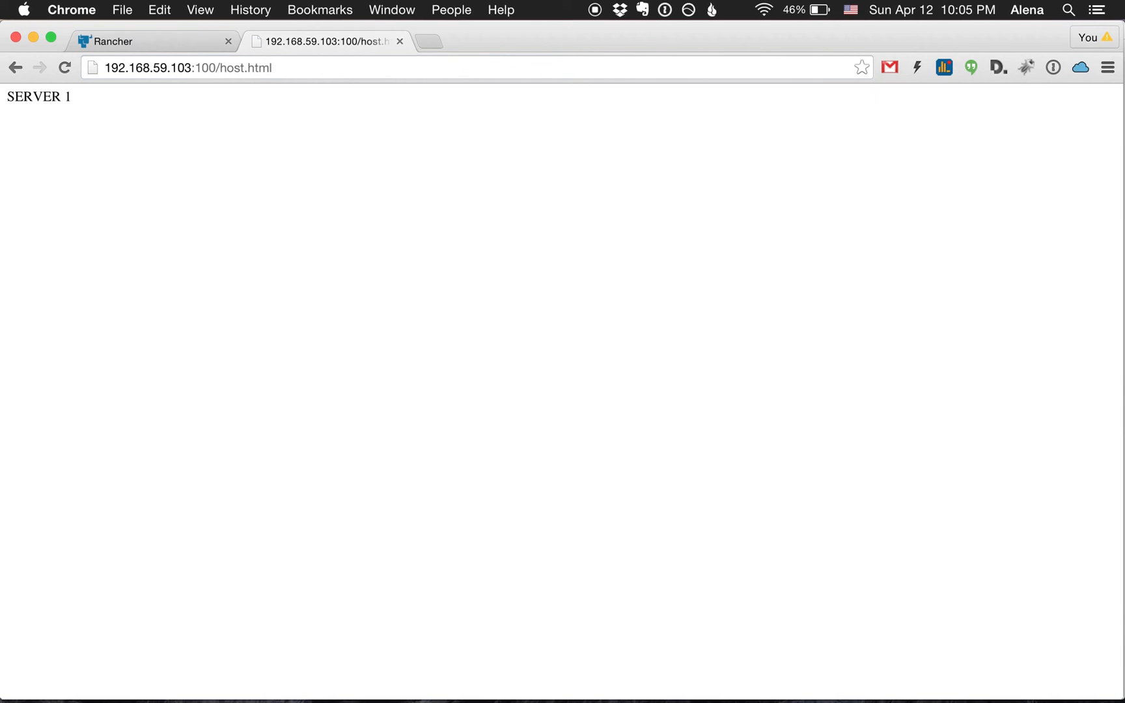
pyautogui.moveTo(79, 114)
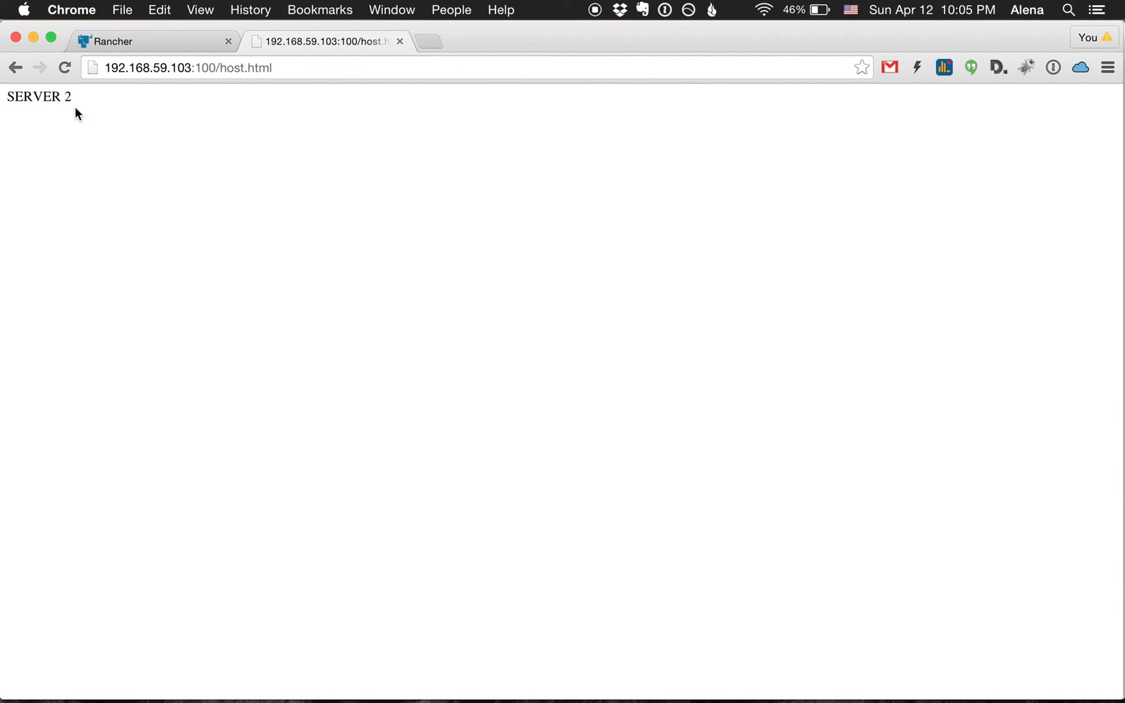
pyautogui.moveTo(72, 106)
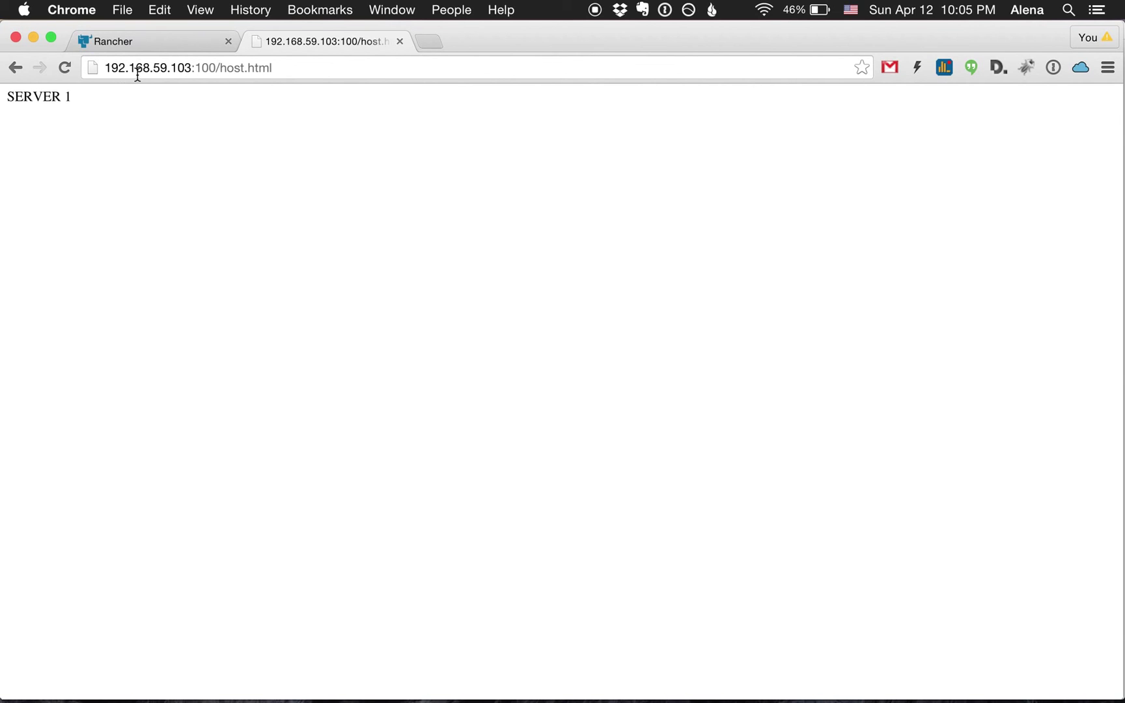
pyautogui.moveTo(170, 51)
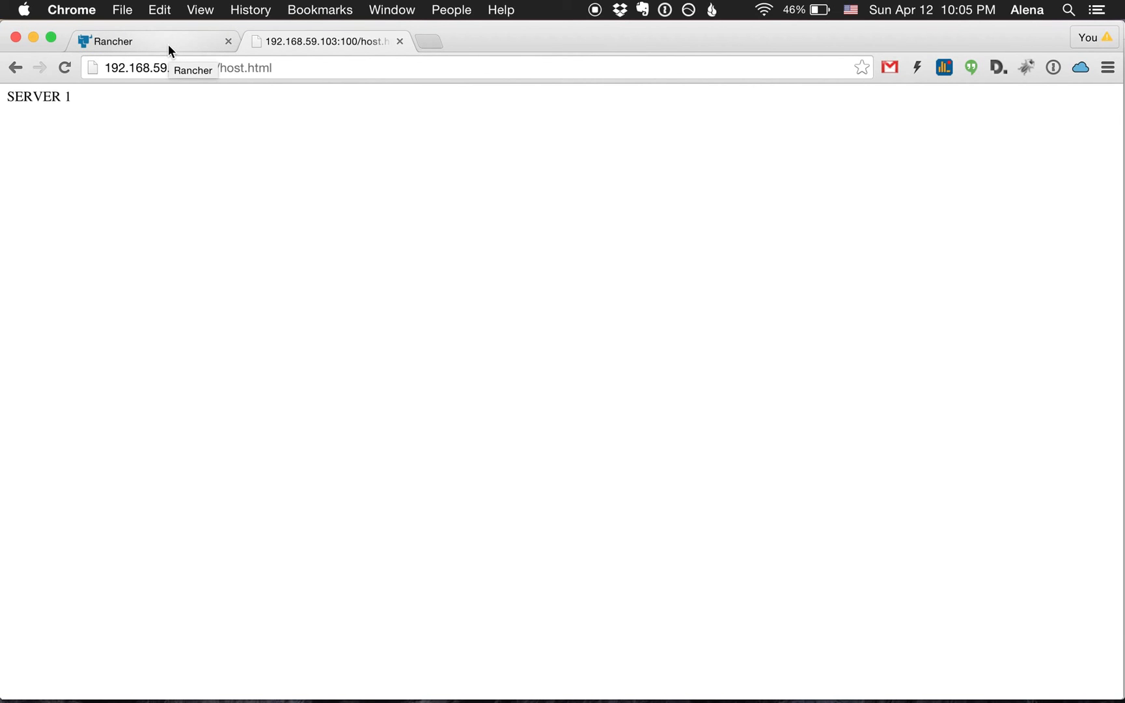